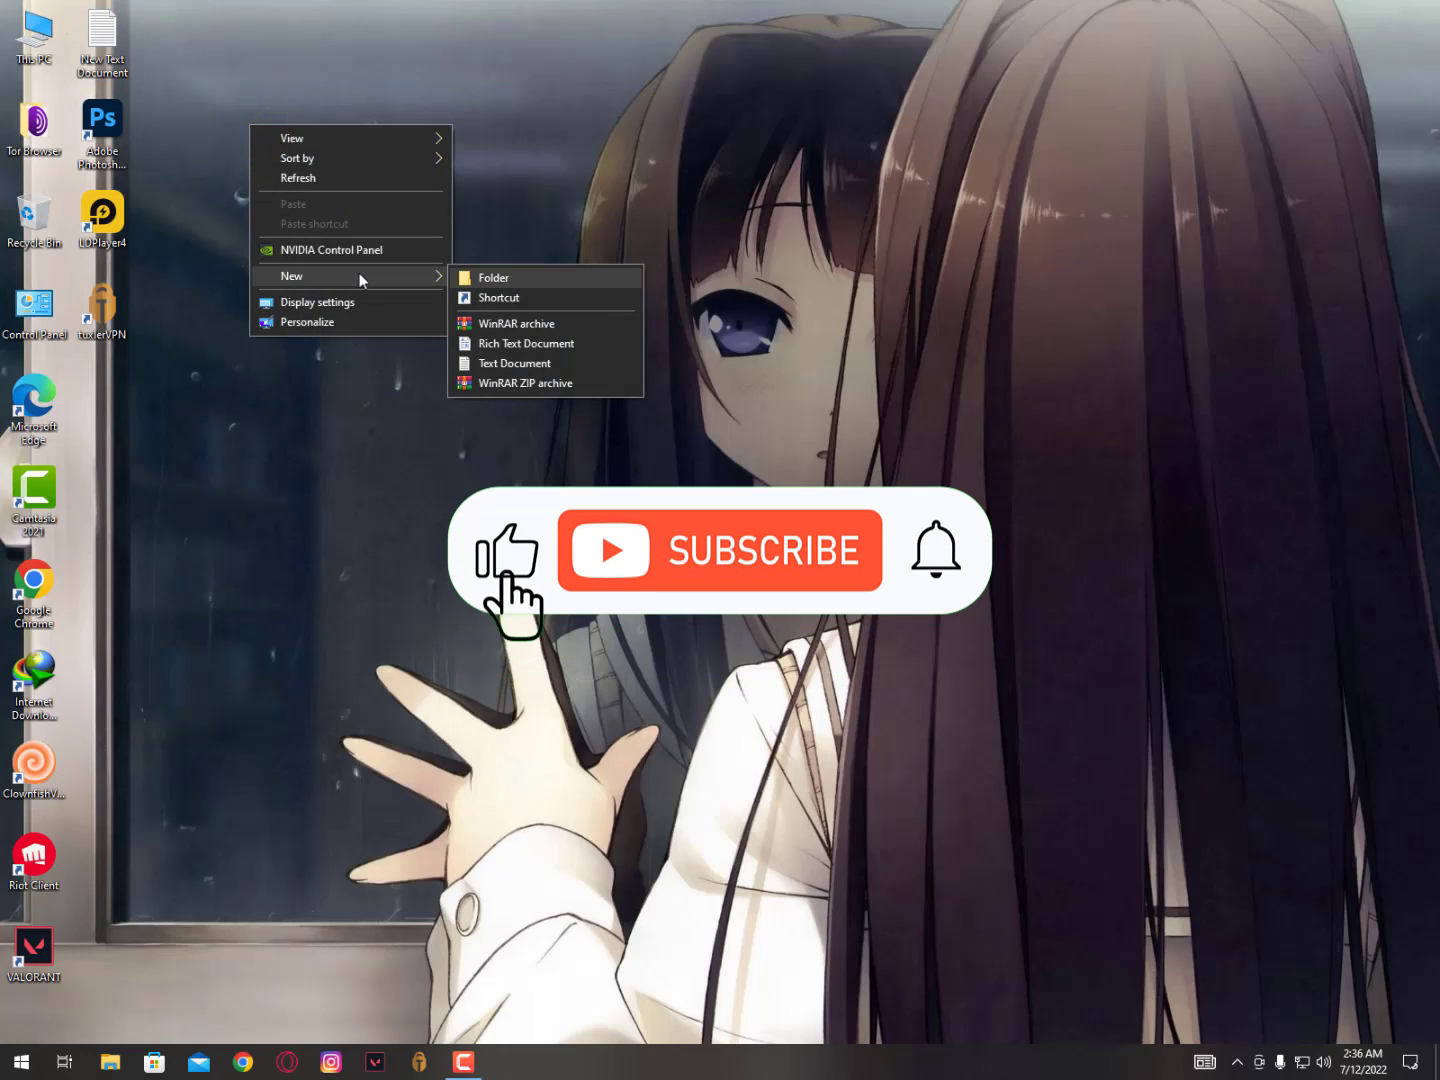
# Create a new blank text document on the desktop and open it in Notepad
pyautogui.click(516, 364)
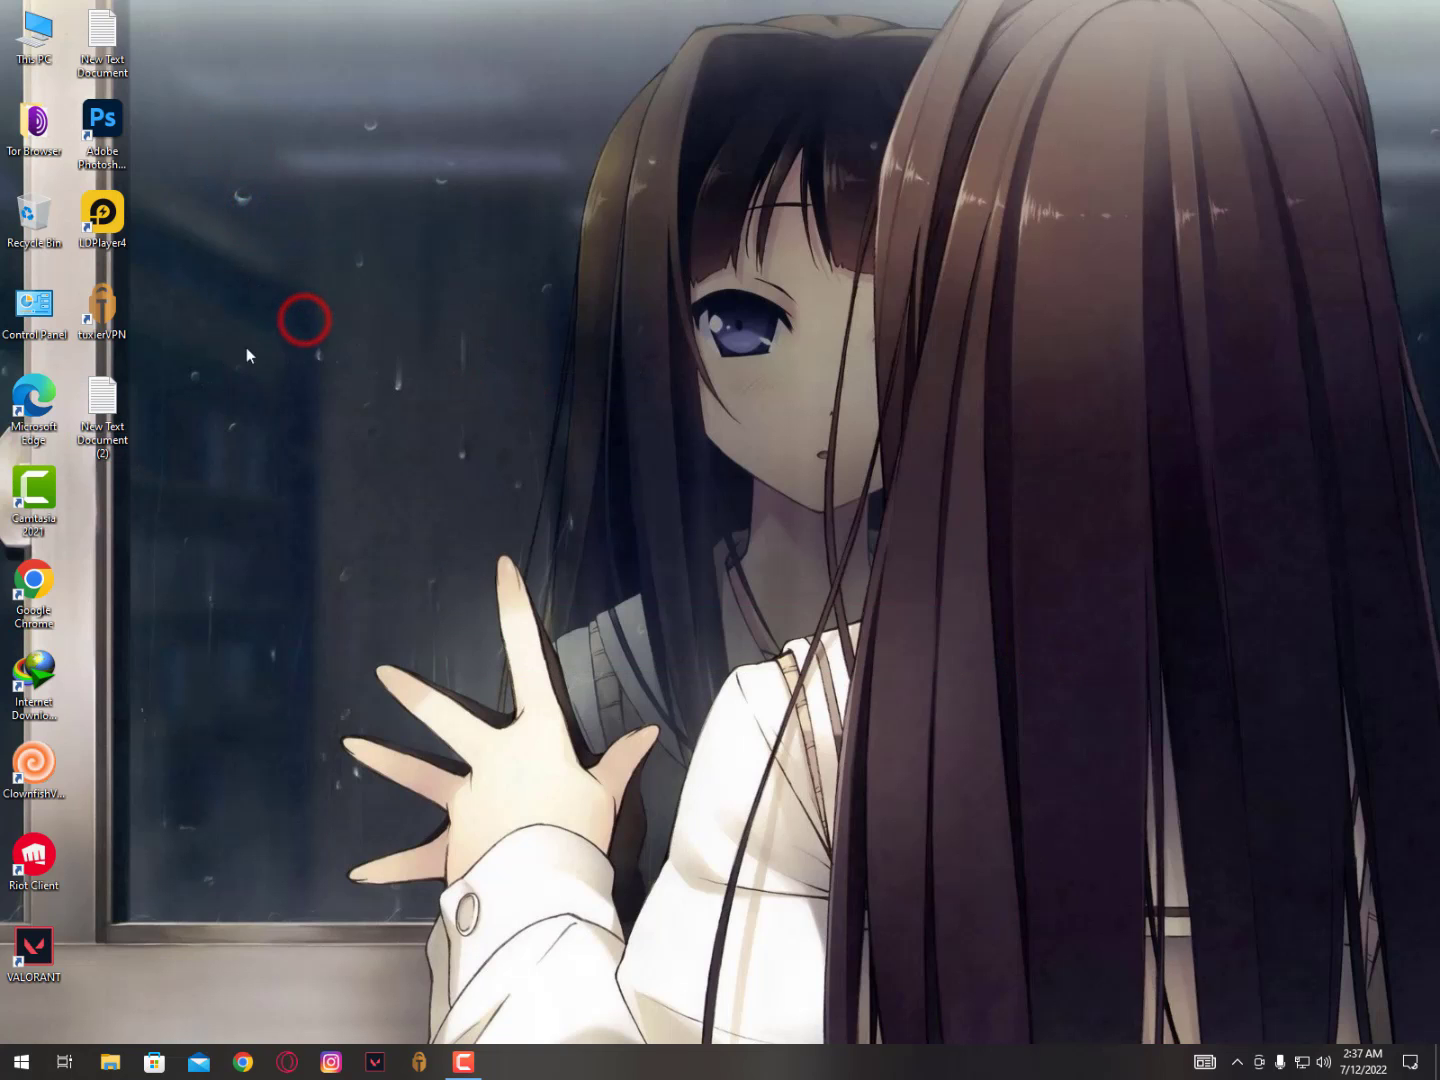
pyautogui.doubleClick(100, 402)
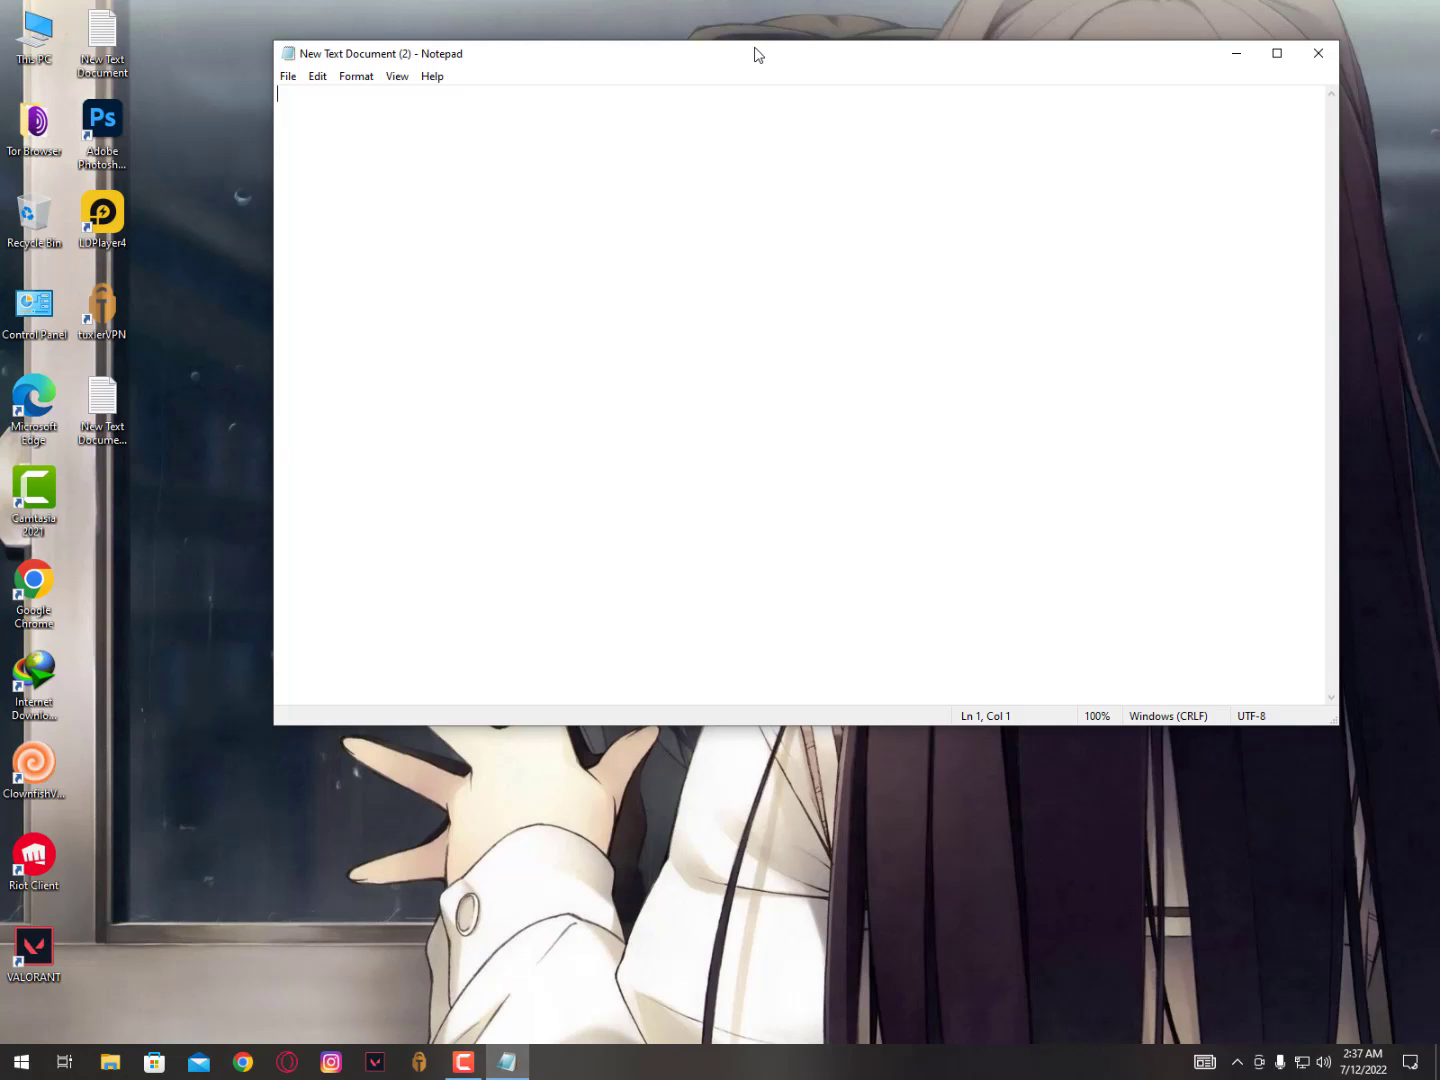
pyautogui.moveTo(684, 110)
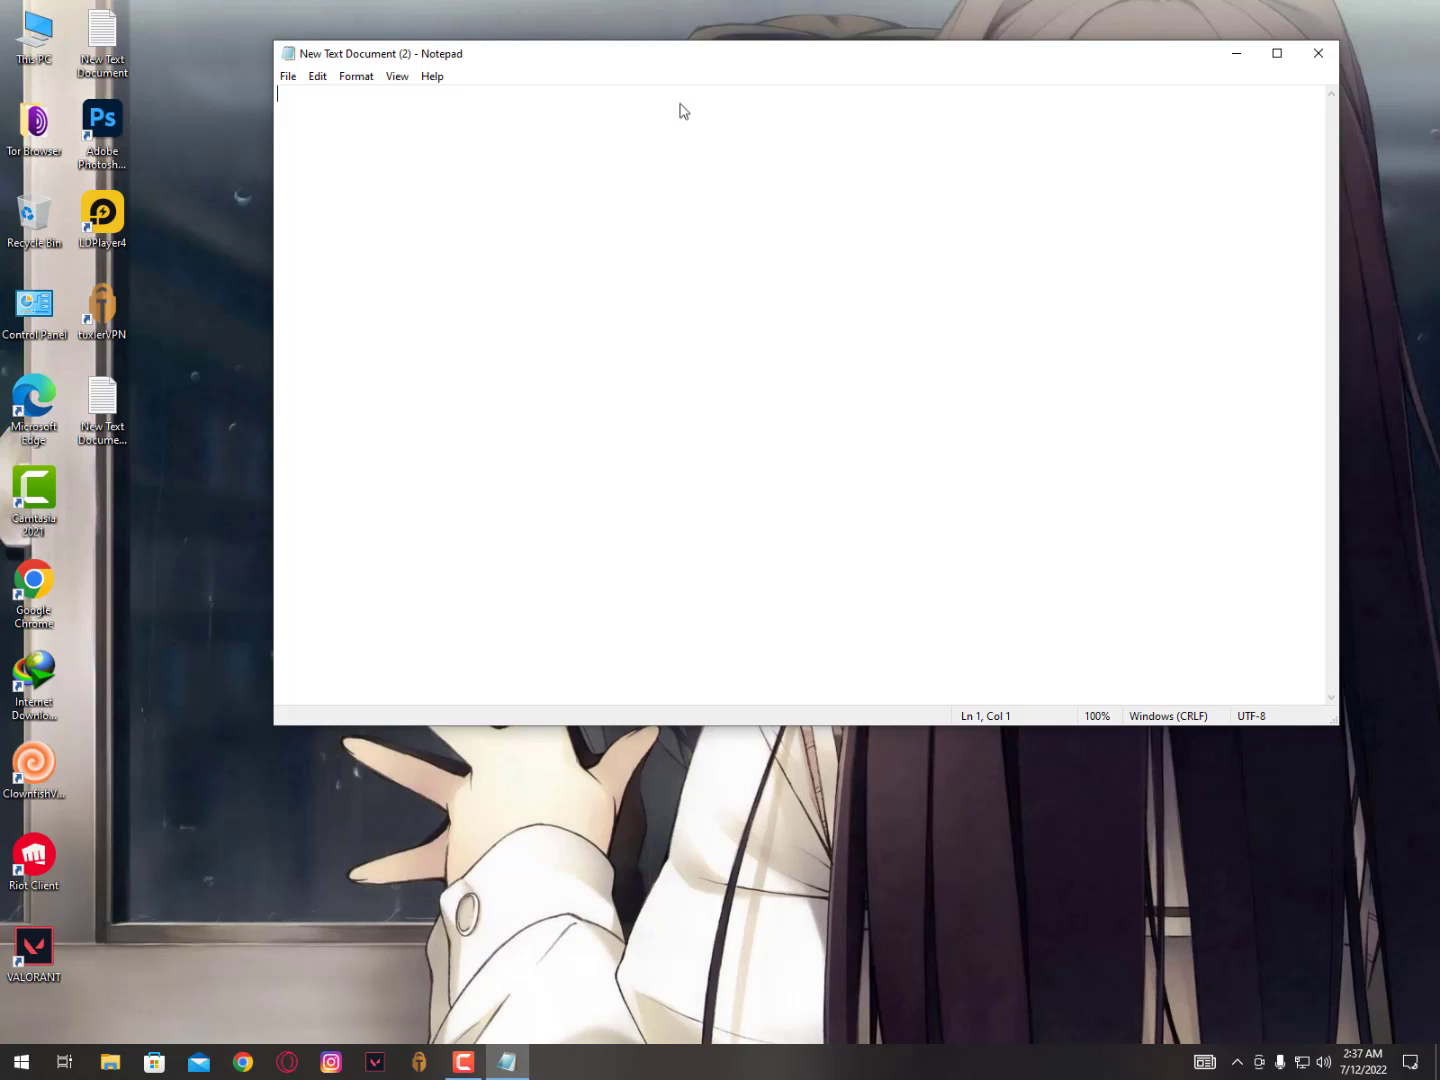
# Type test characters 't', 'y', '0' into the Notepad document to check the keyboard
pyautogui.click(520, 180)
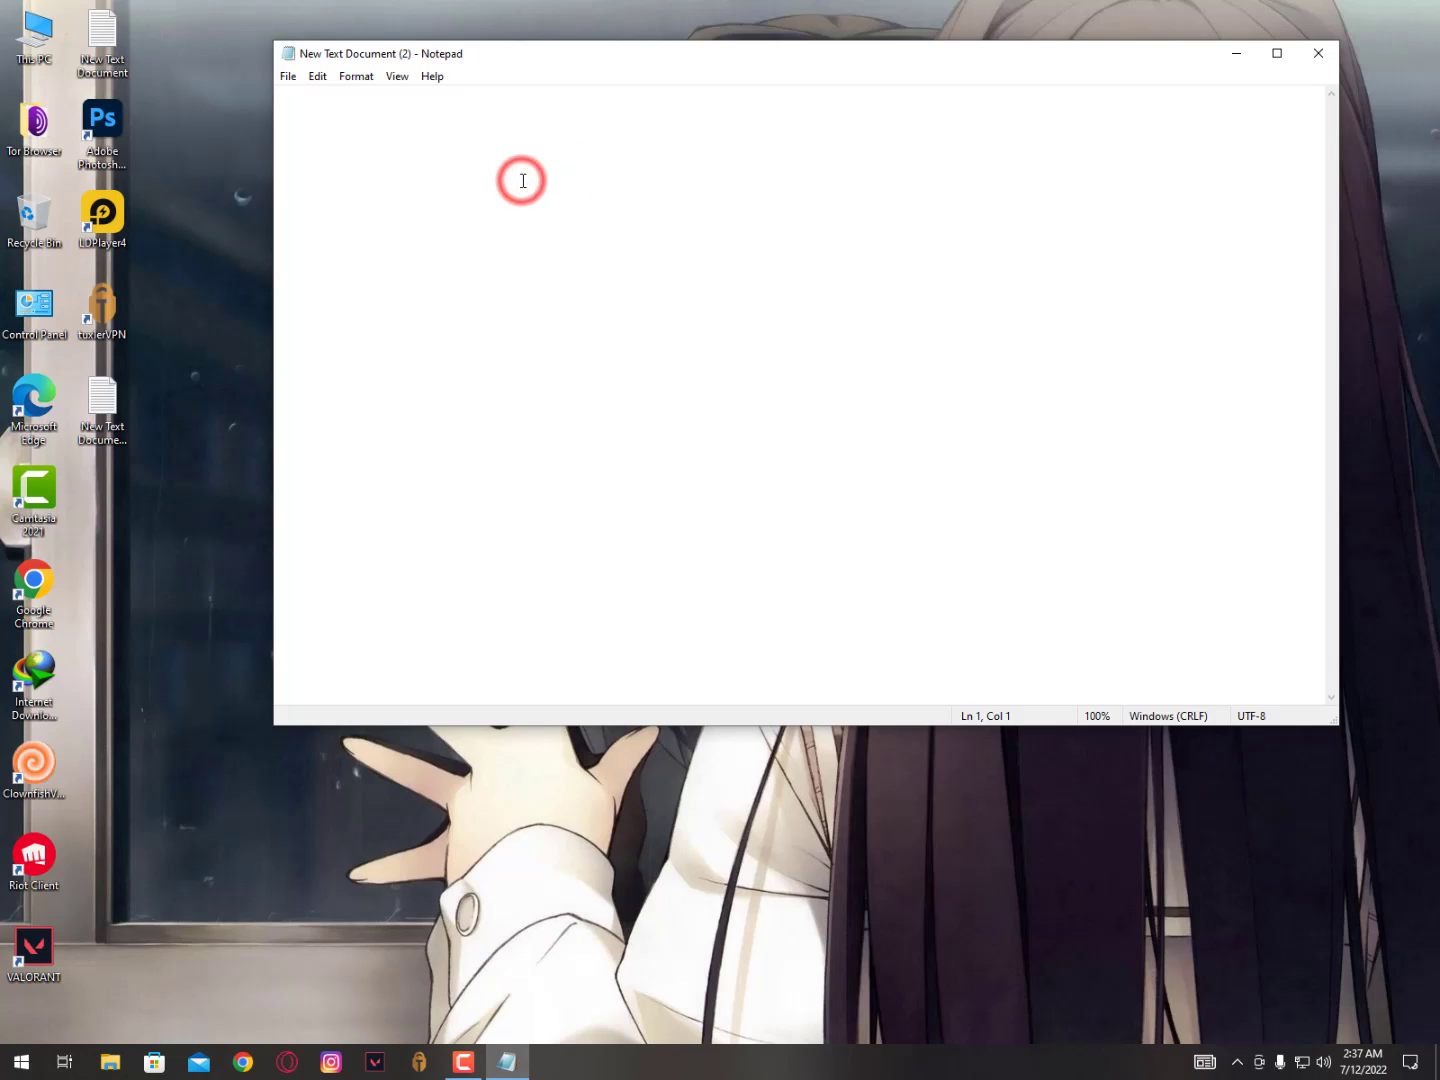
pyautogui.click(520, 180)
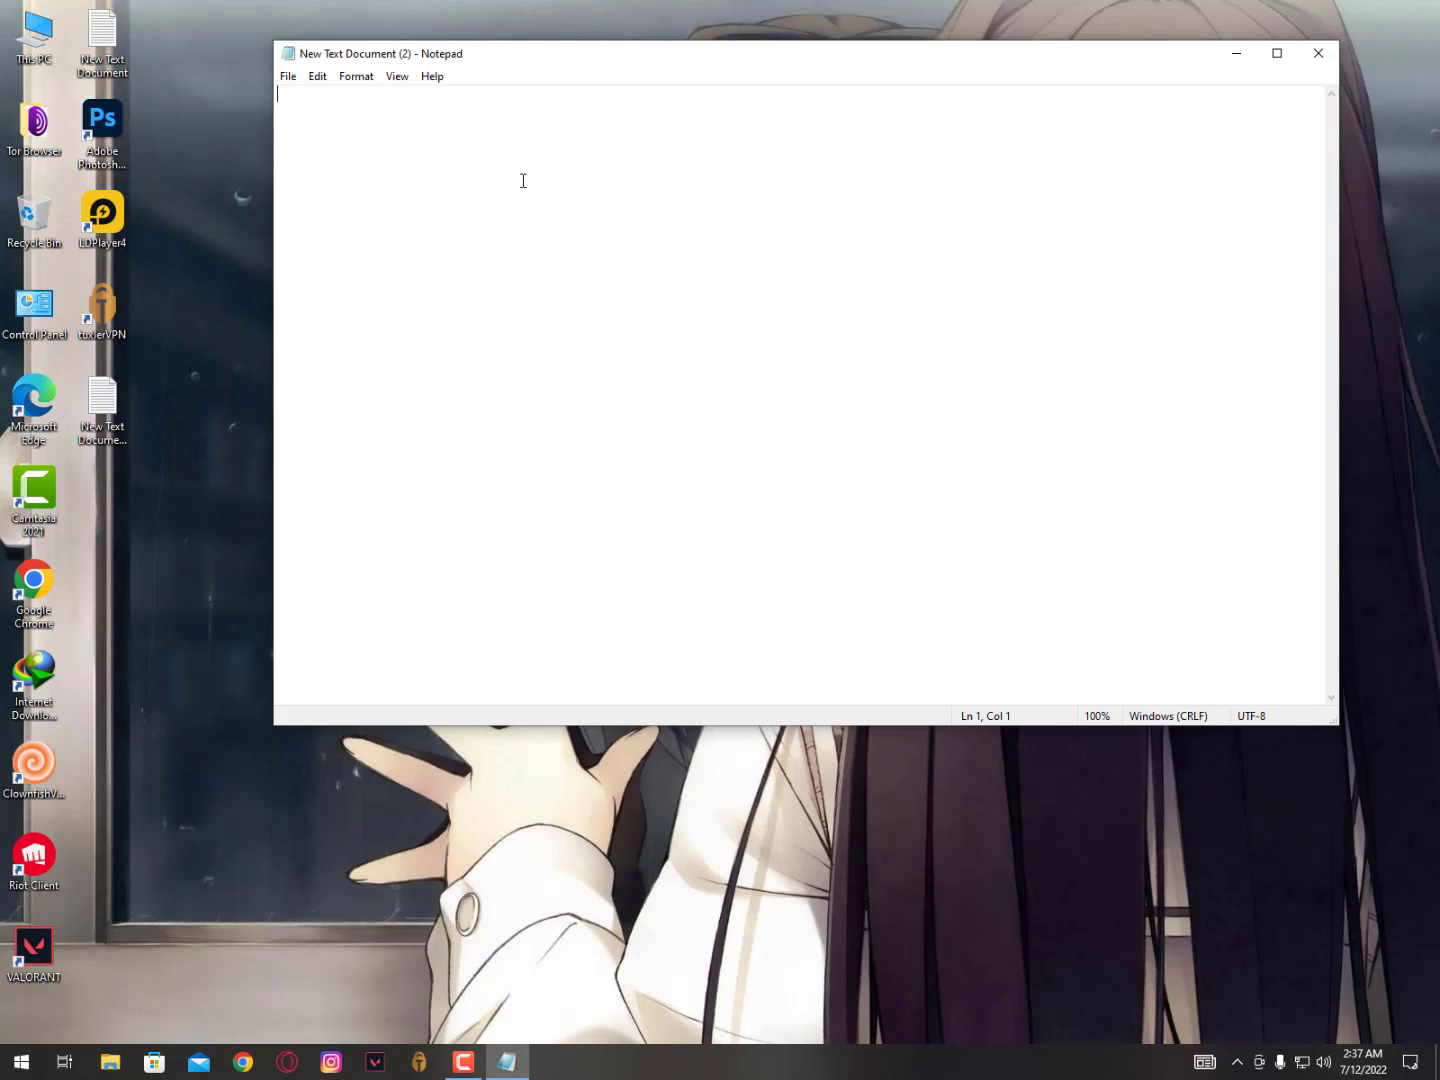
pyautogui.write('t')
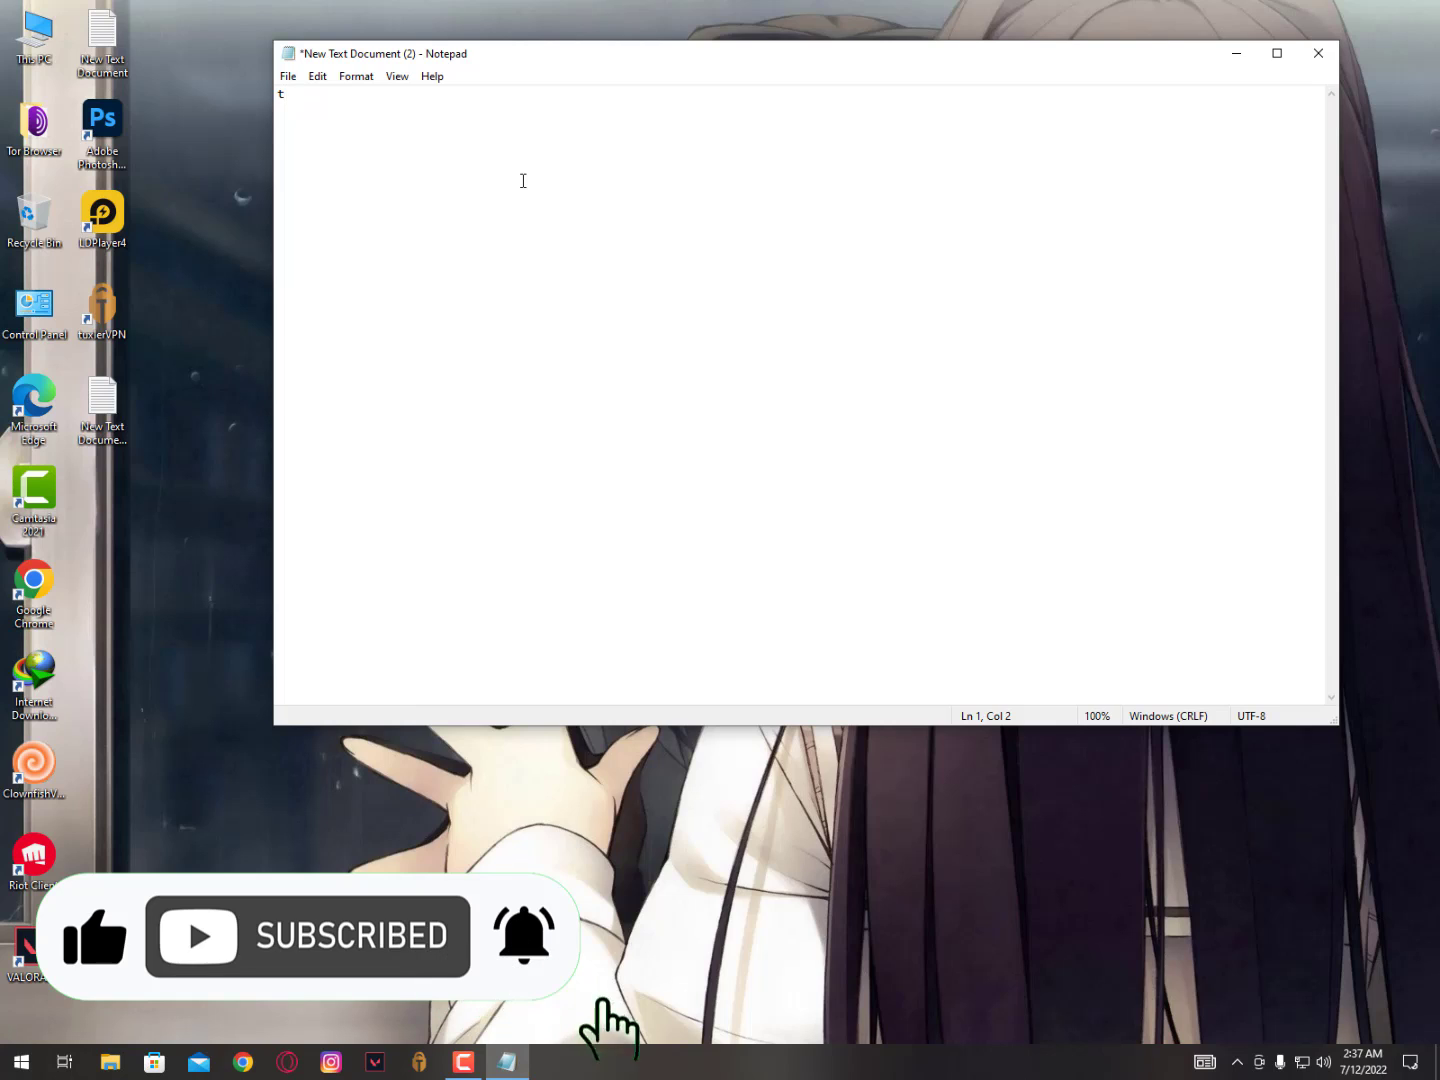
pyautogui.write('y')
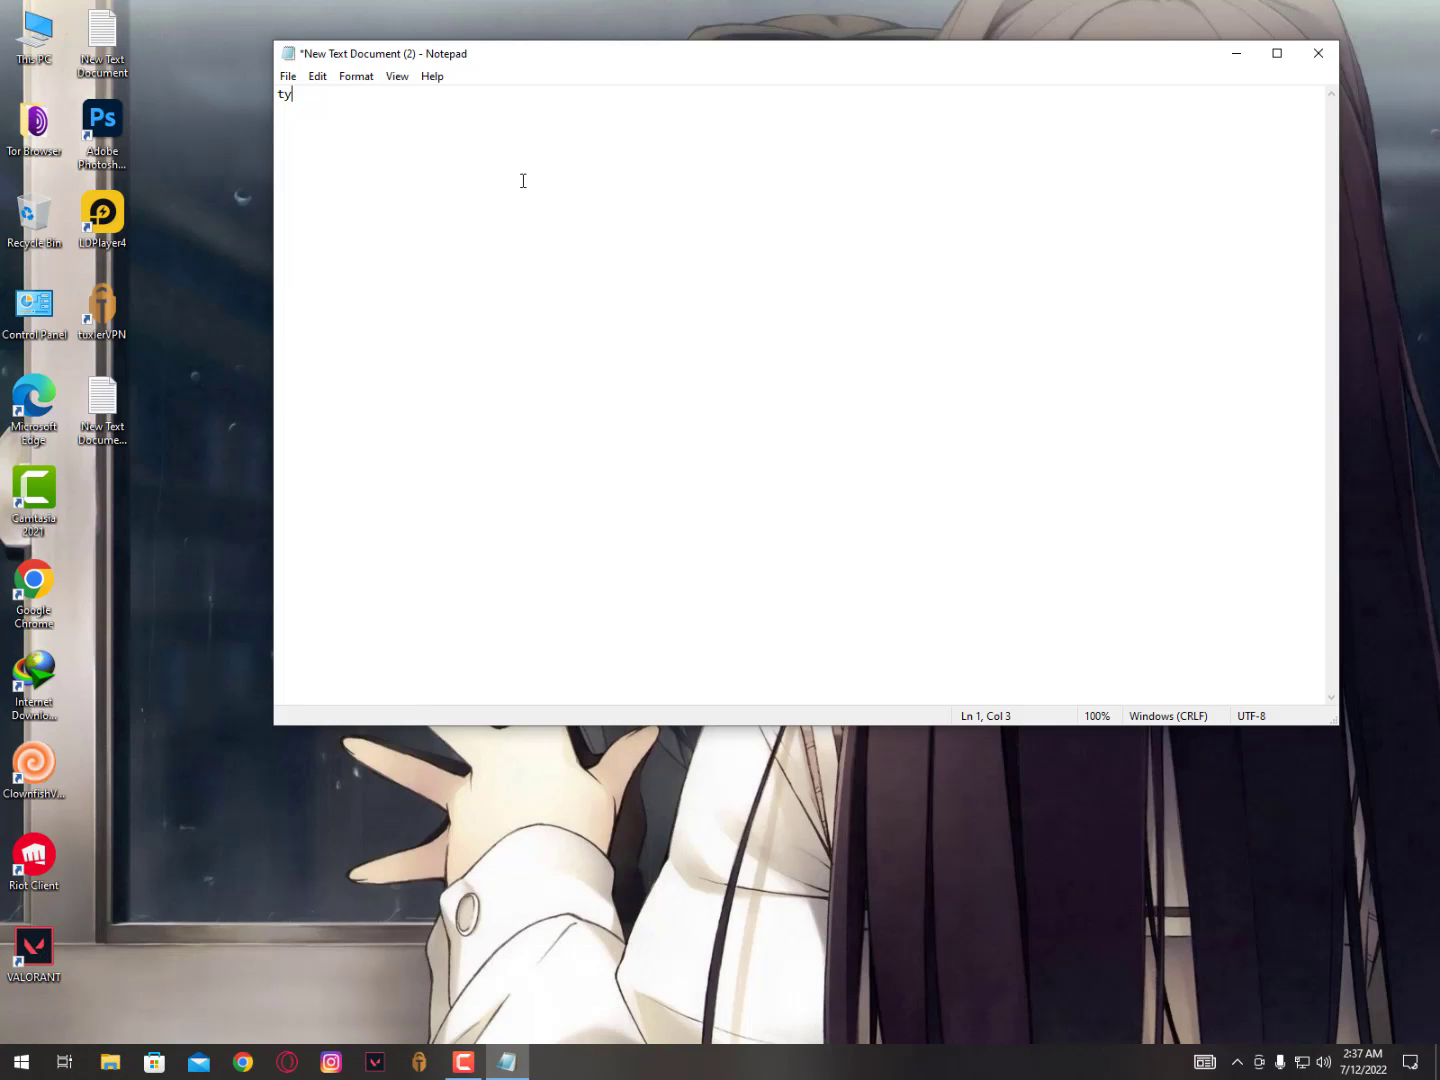
pyautogui.write('0')
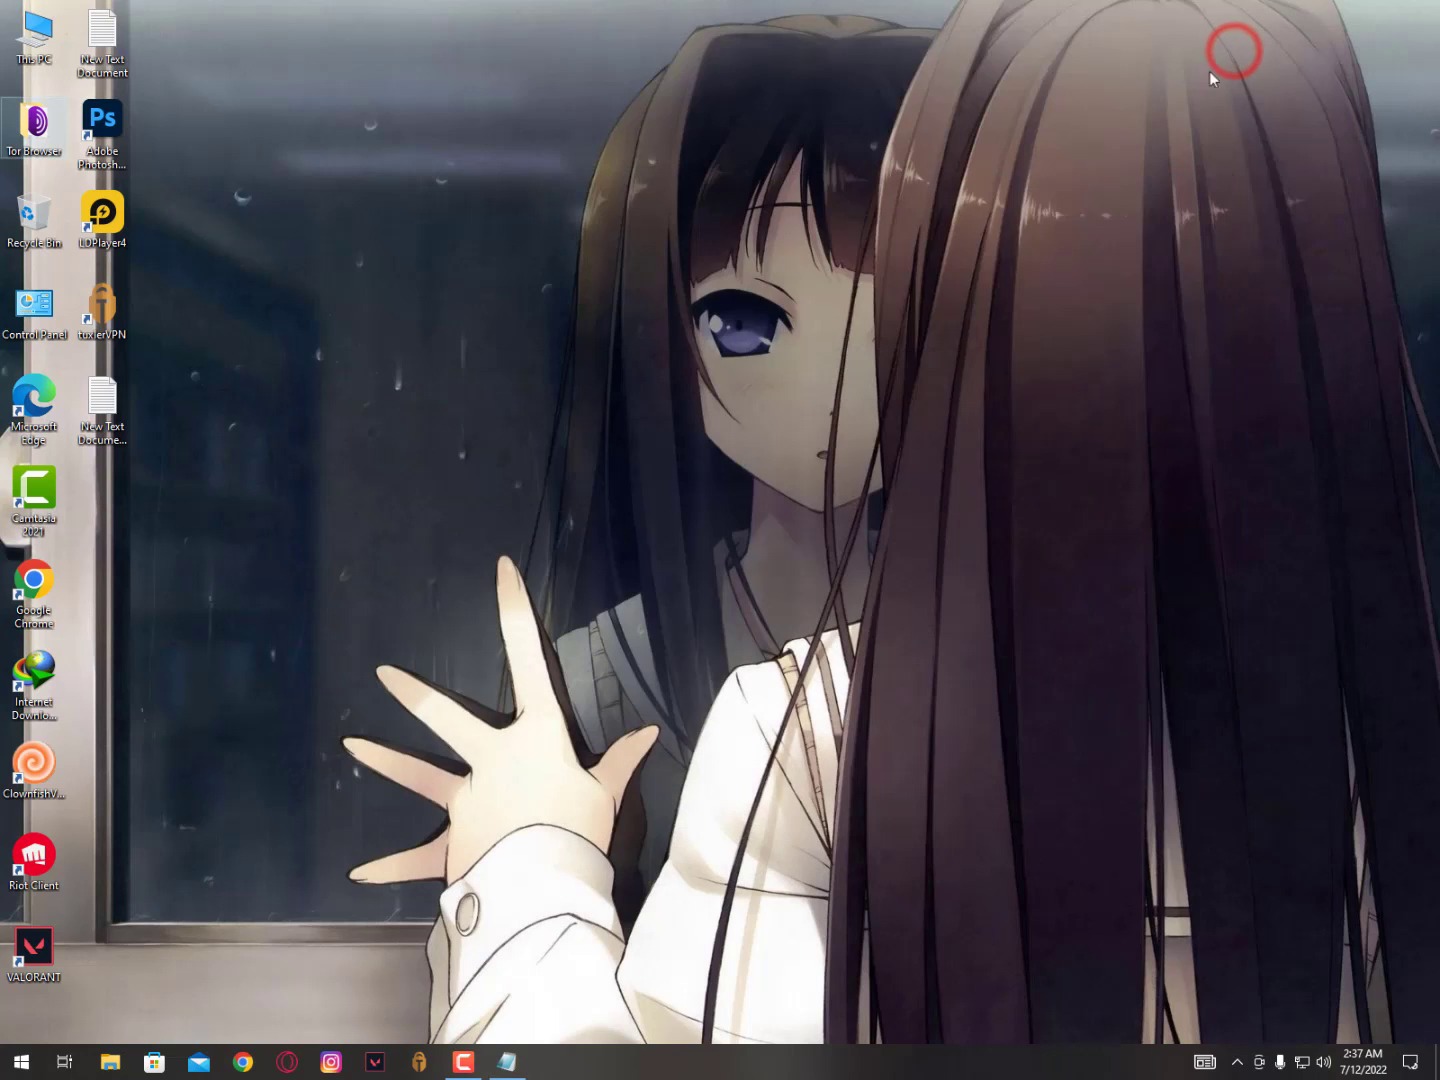
# Launch Device Manager from the Start menu
pyautogui.click(18, 1062)
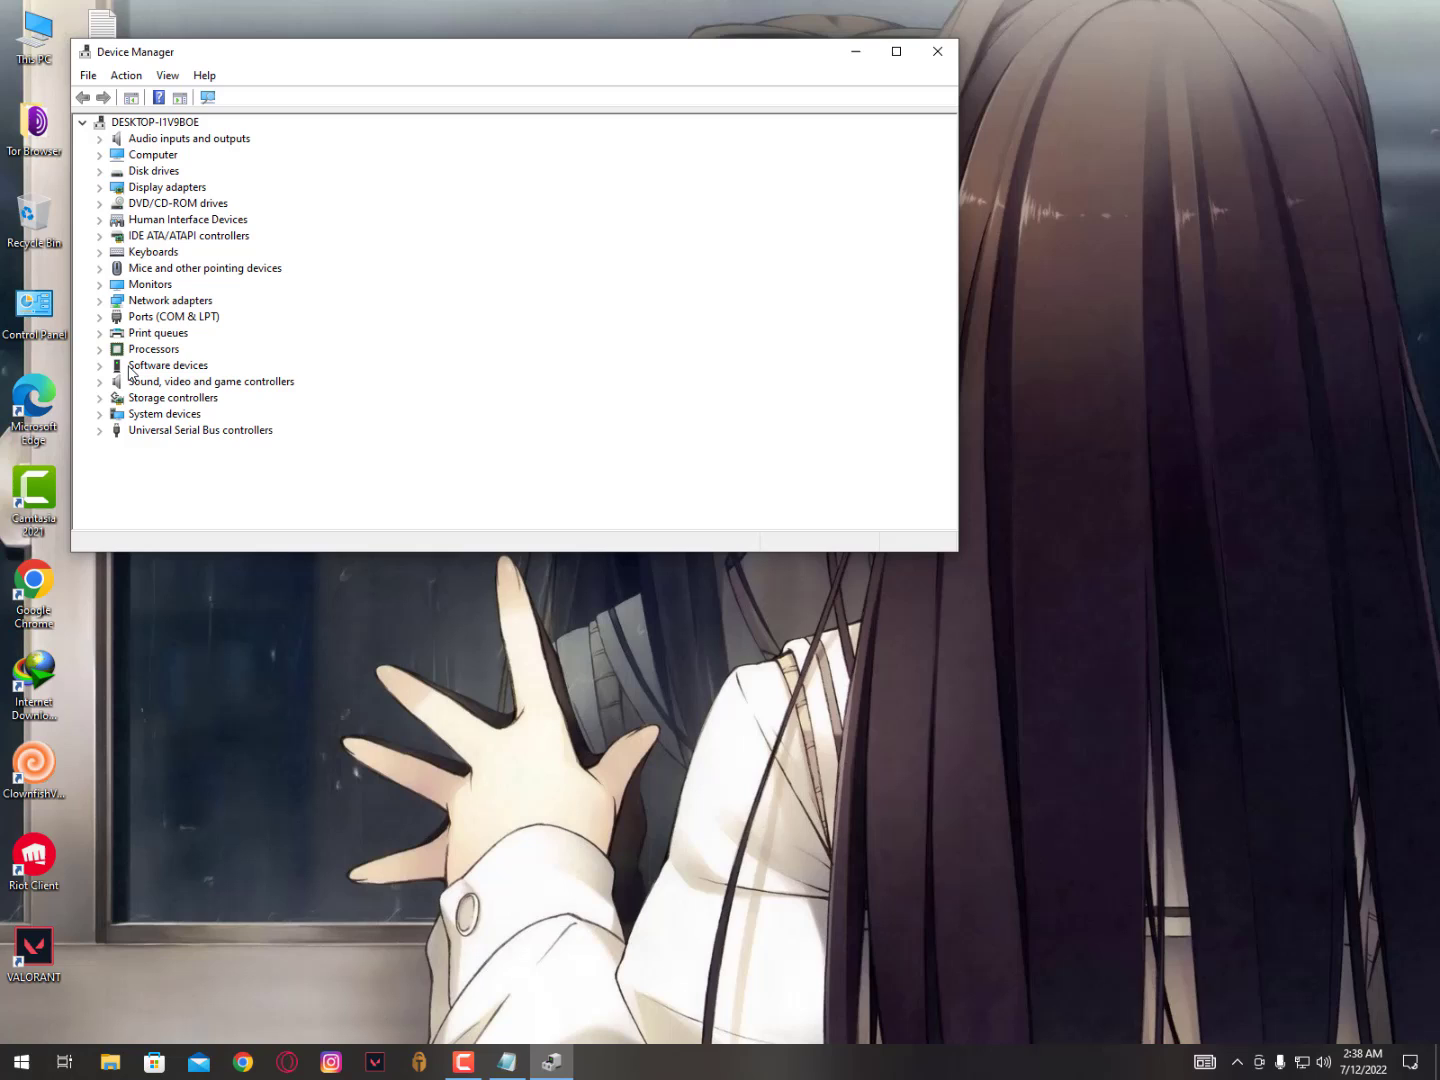
pyautogui.moveTo(148, 356)
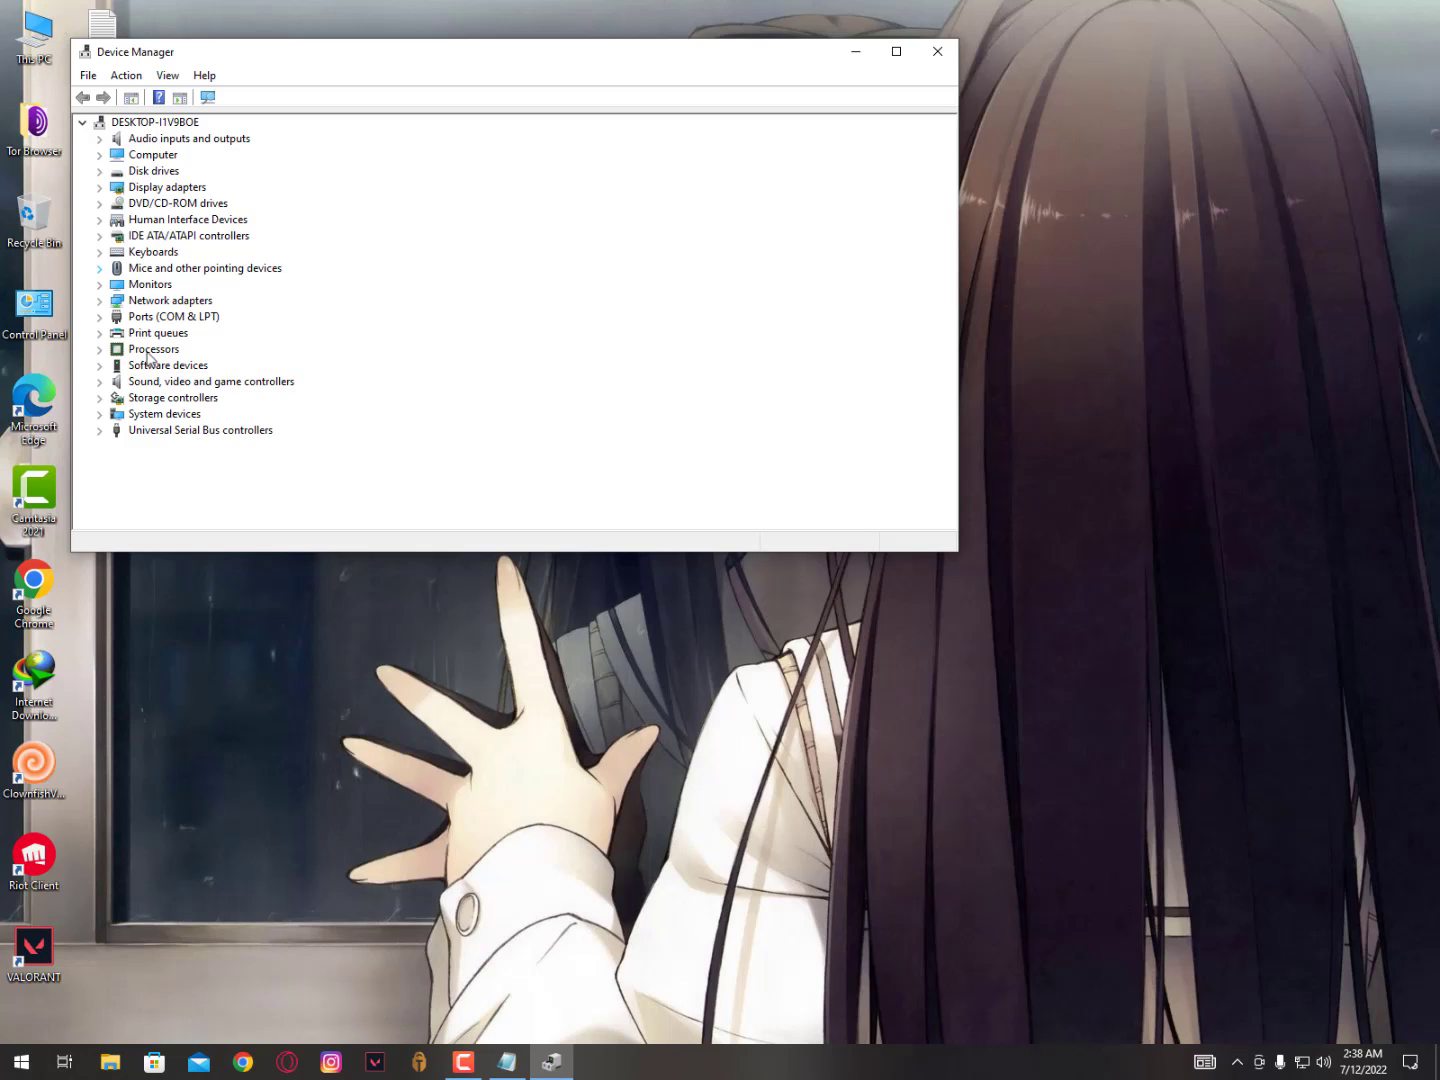
pyautogui.moveTo(262, 274)
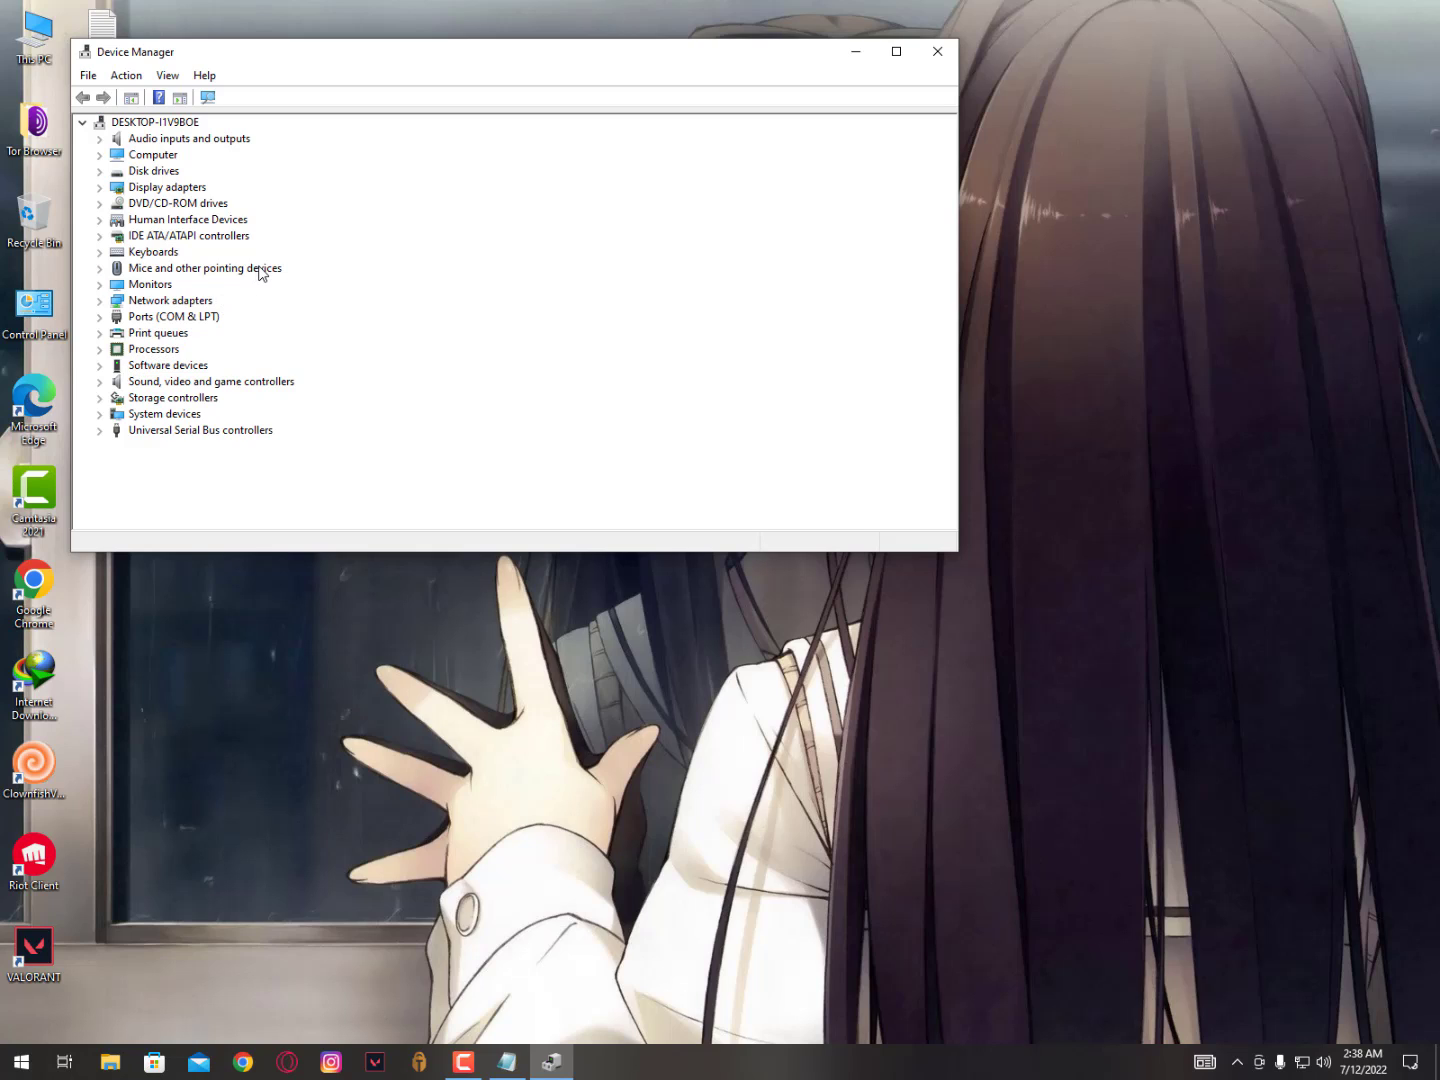
# Expand the Mice and Keyboards categories and select the HID-compliant mouse
pyautogui.click(100, 268)
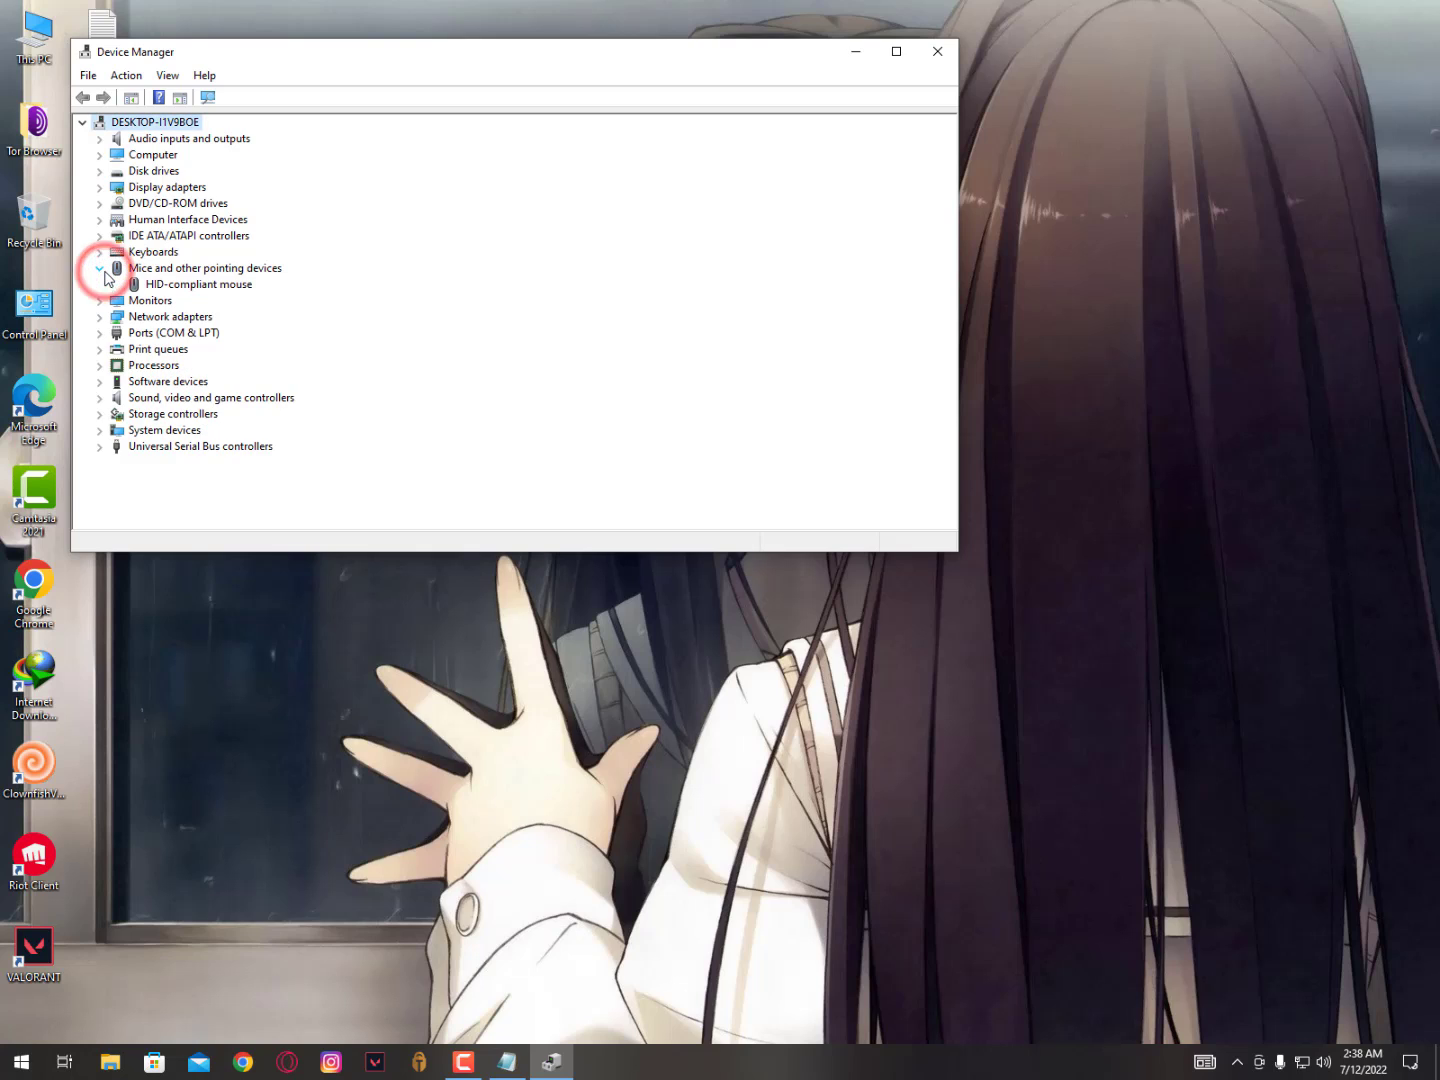
pyautogui.click(100, 252)
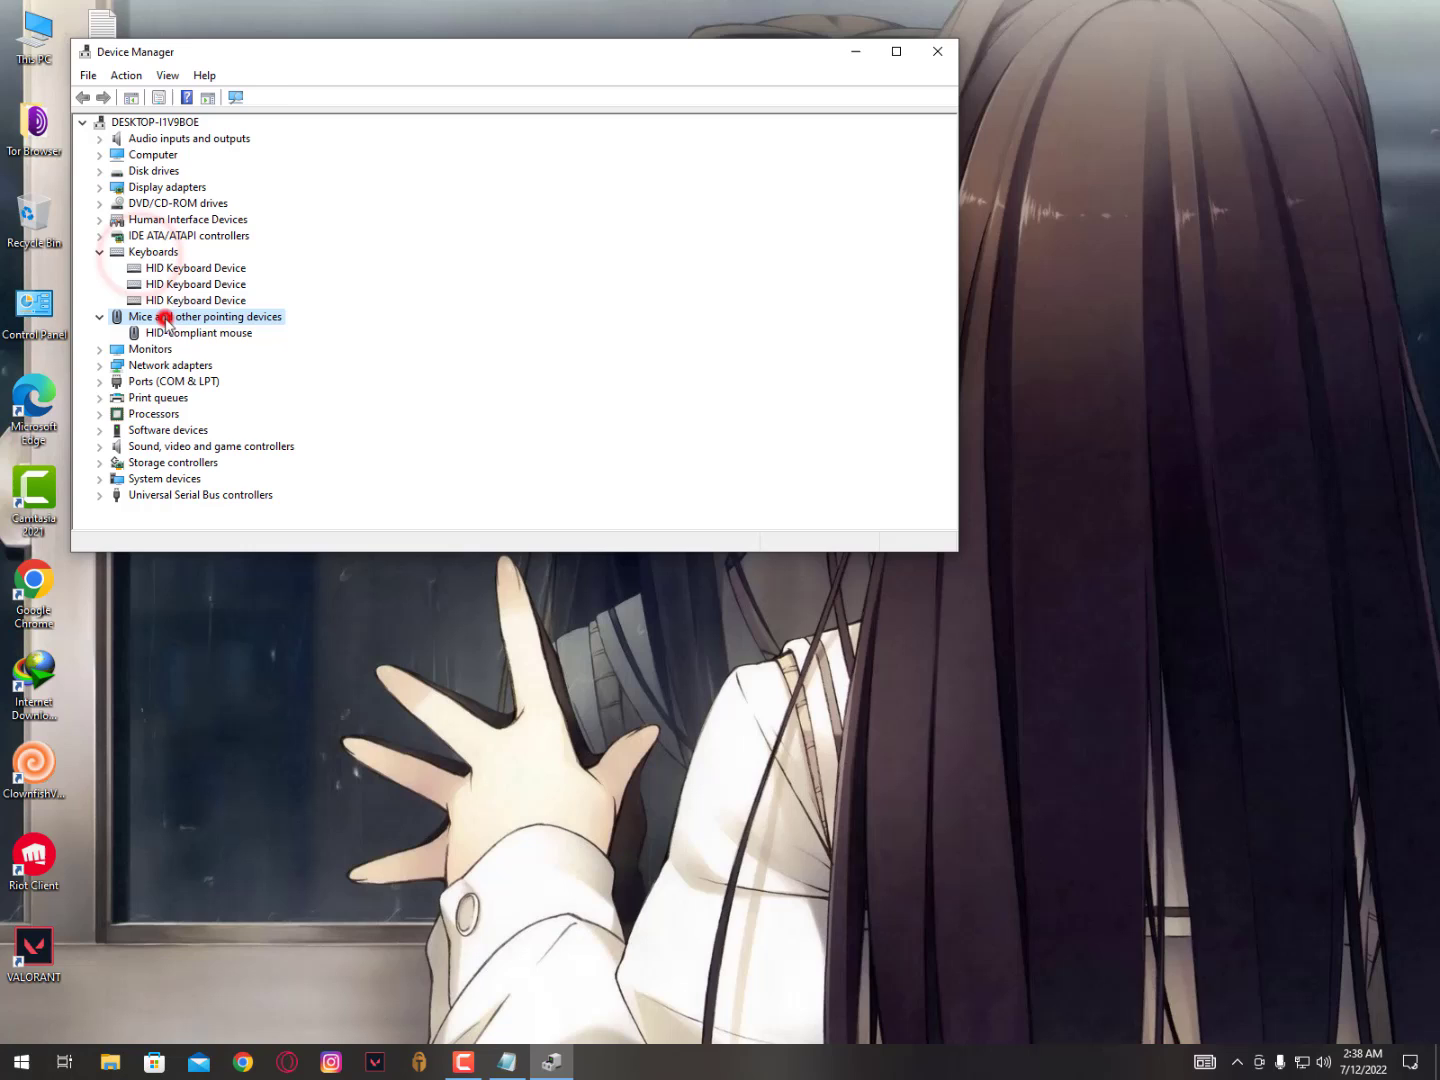
pyautogui.click(198, 332)
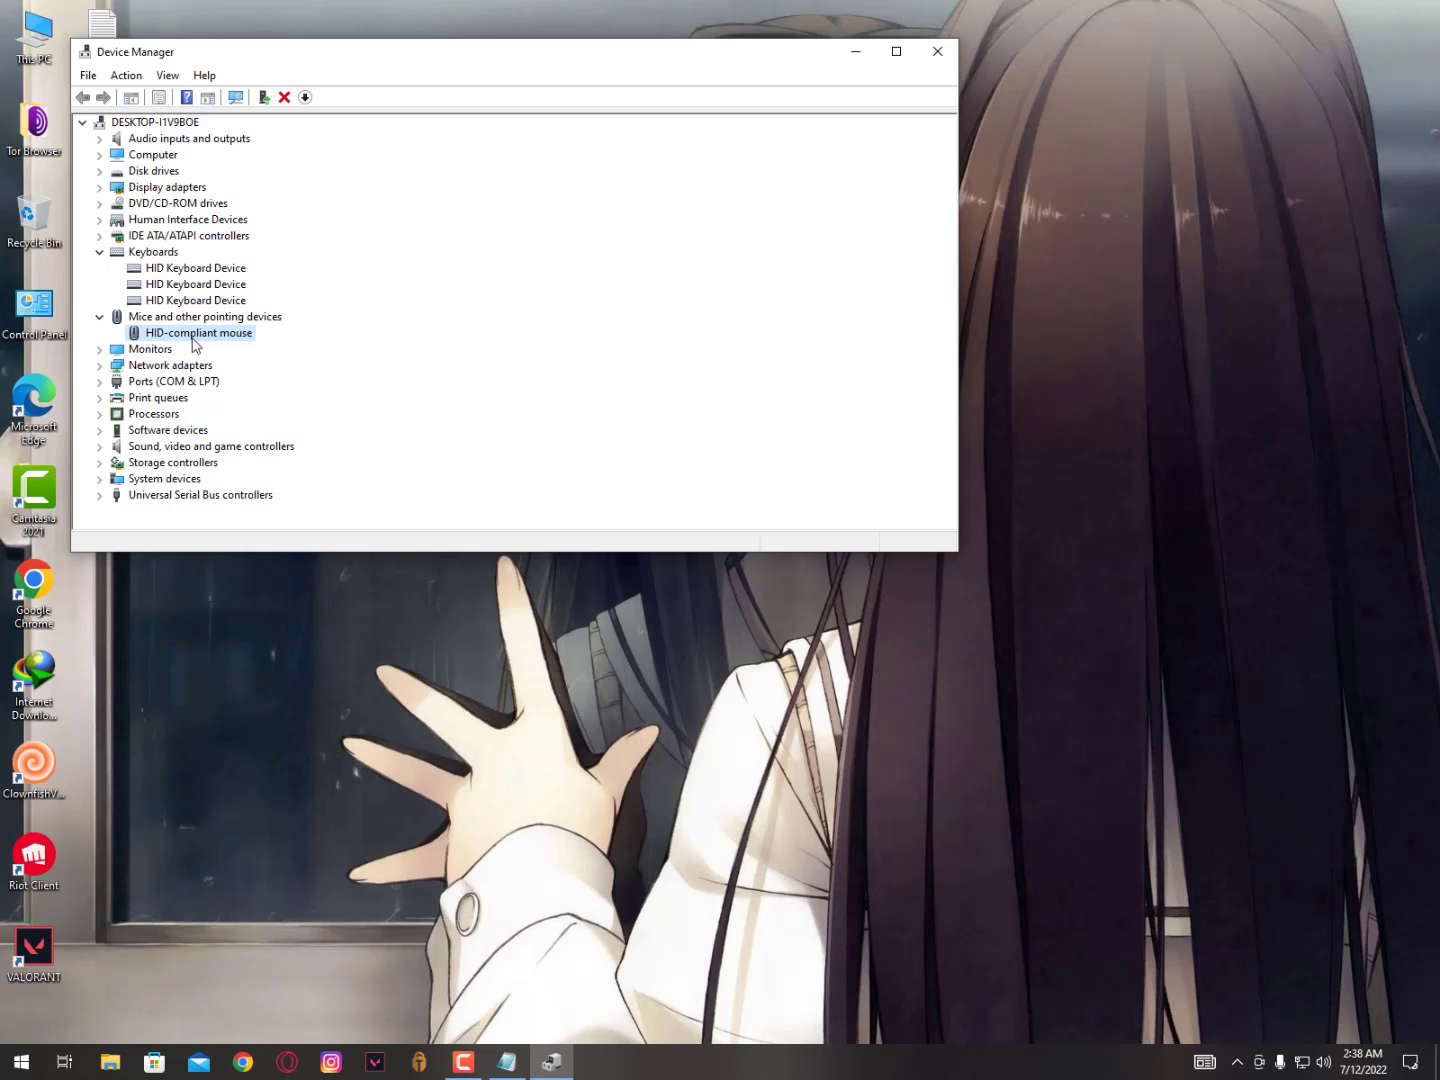
# Reinstall the HID-compliant mouse driver from the local driver list, then collapse the mice category
pyautogui.rightClick(198, 332)
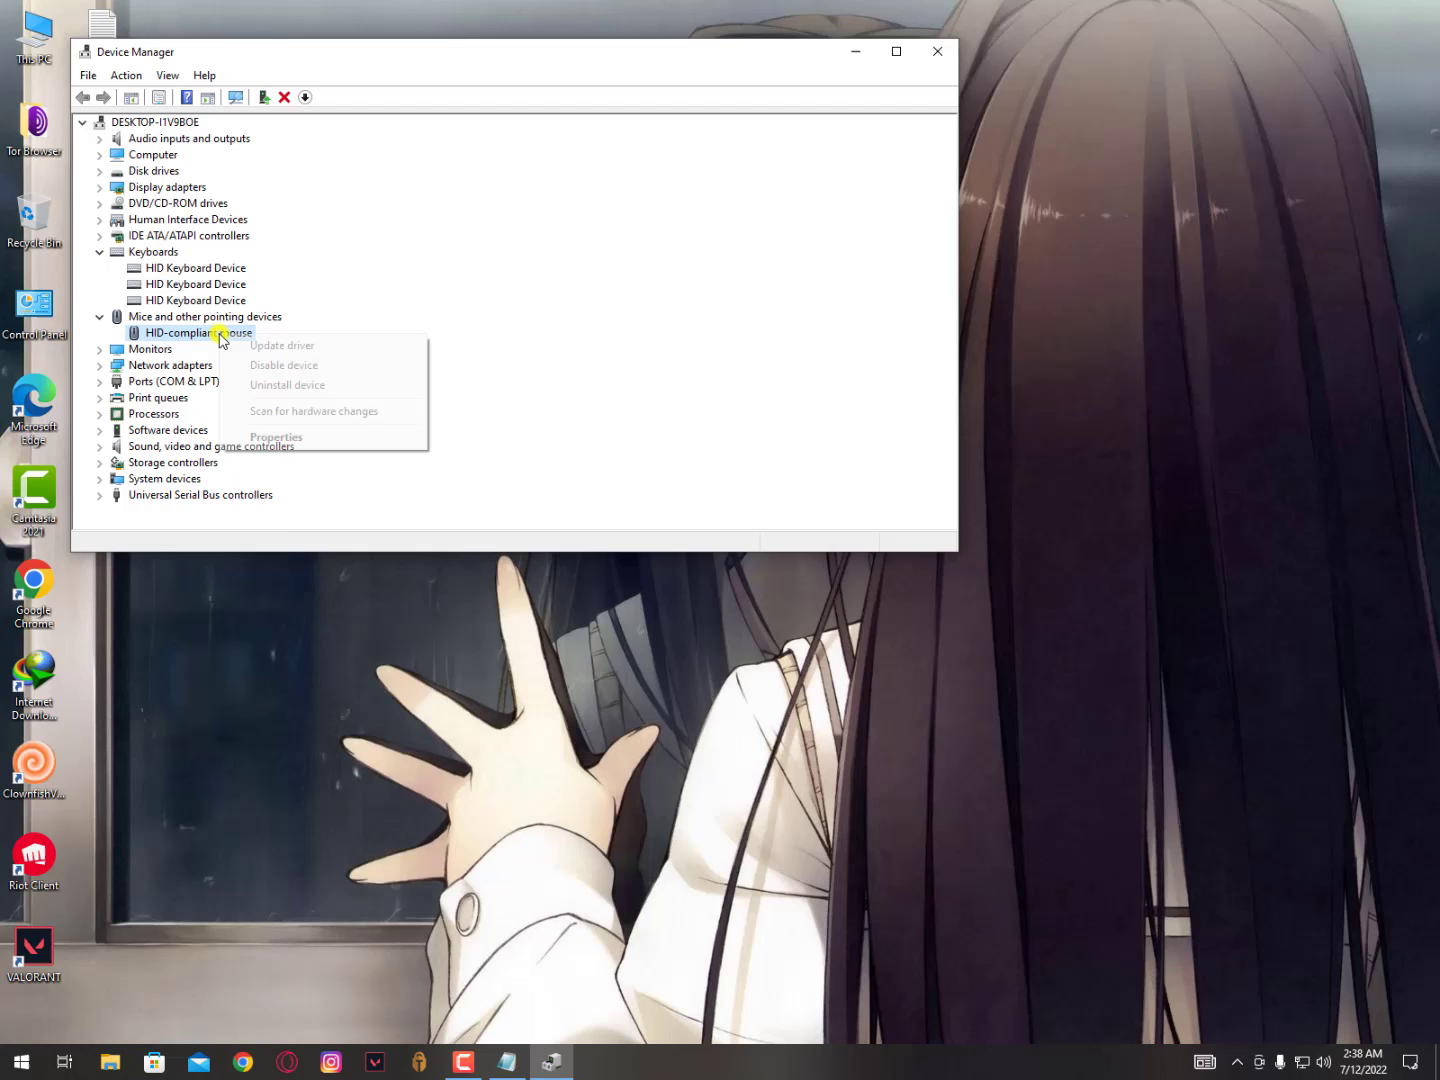
pyautogui.click(280, 344)
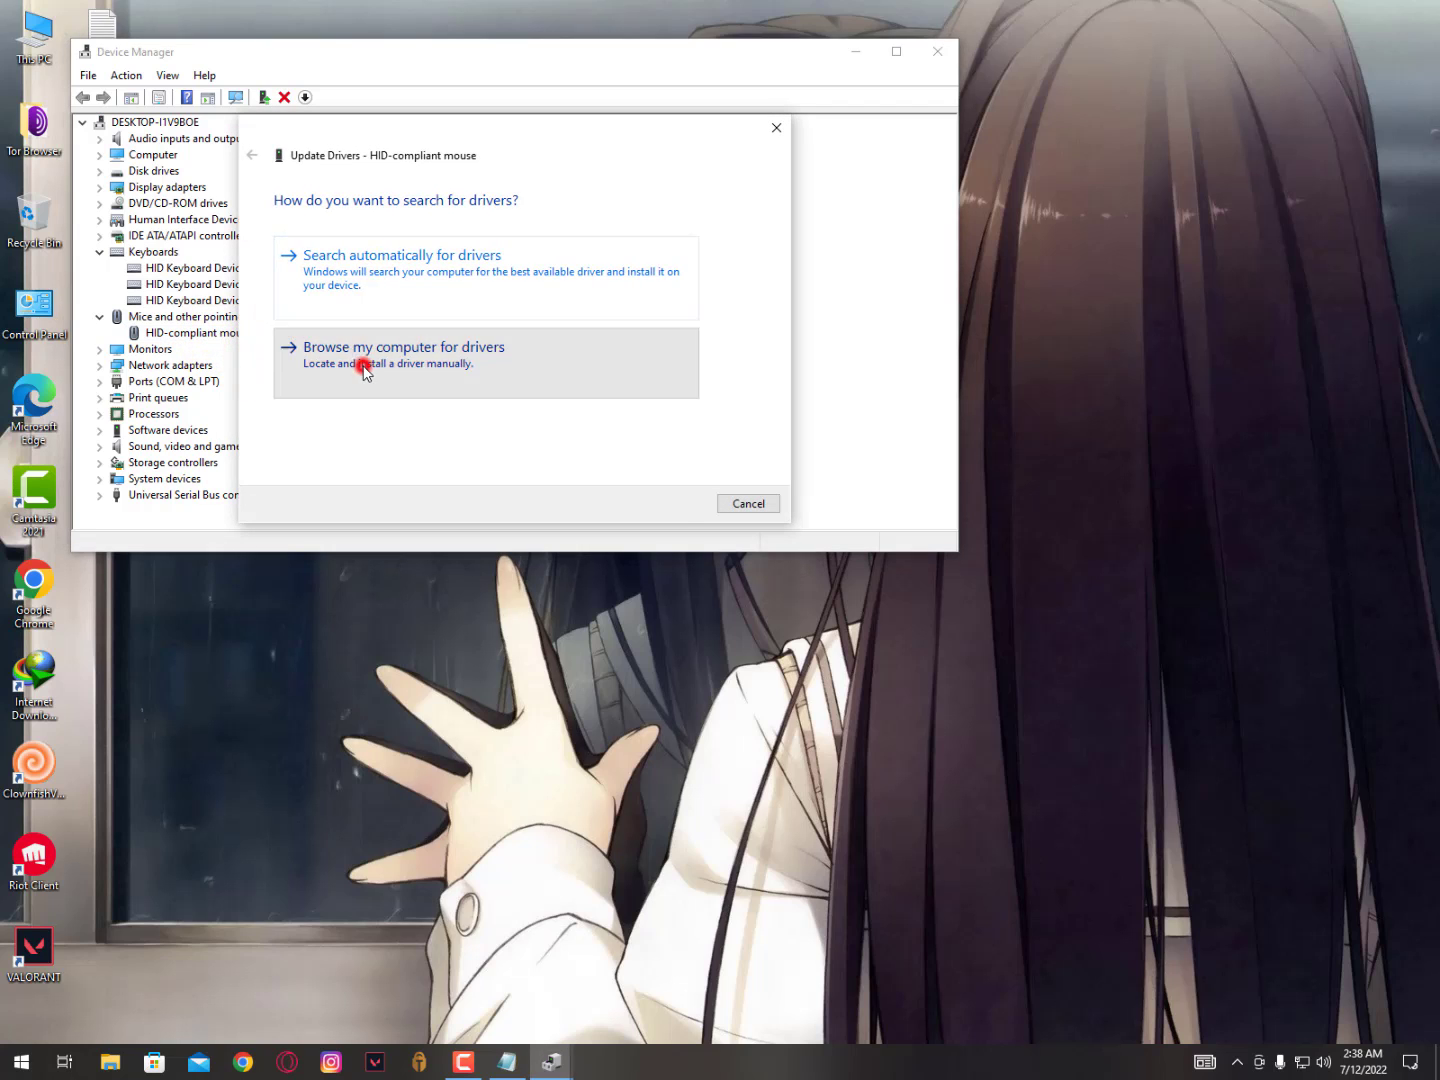
pyautogui.click(404, 346)
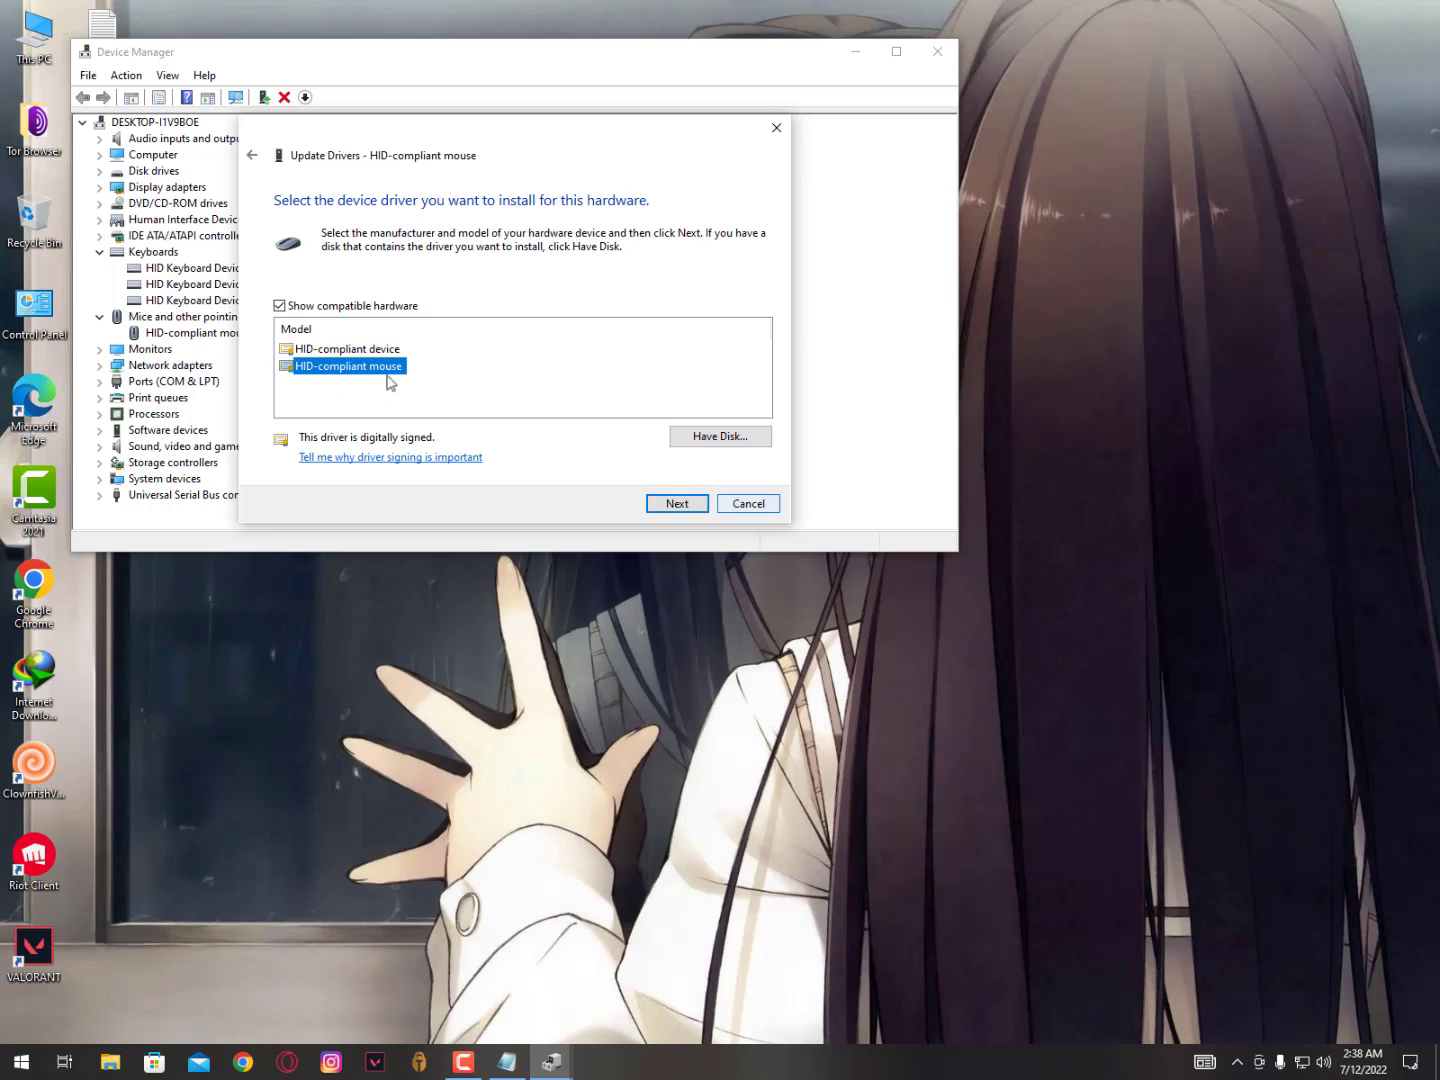
pyautogui.click(748, 504)
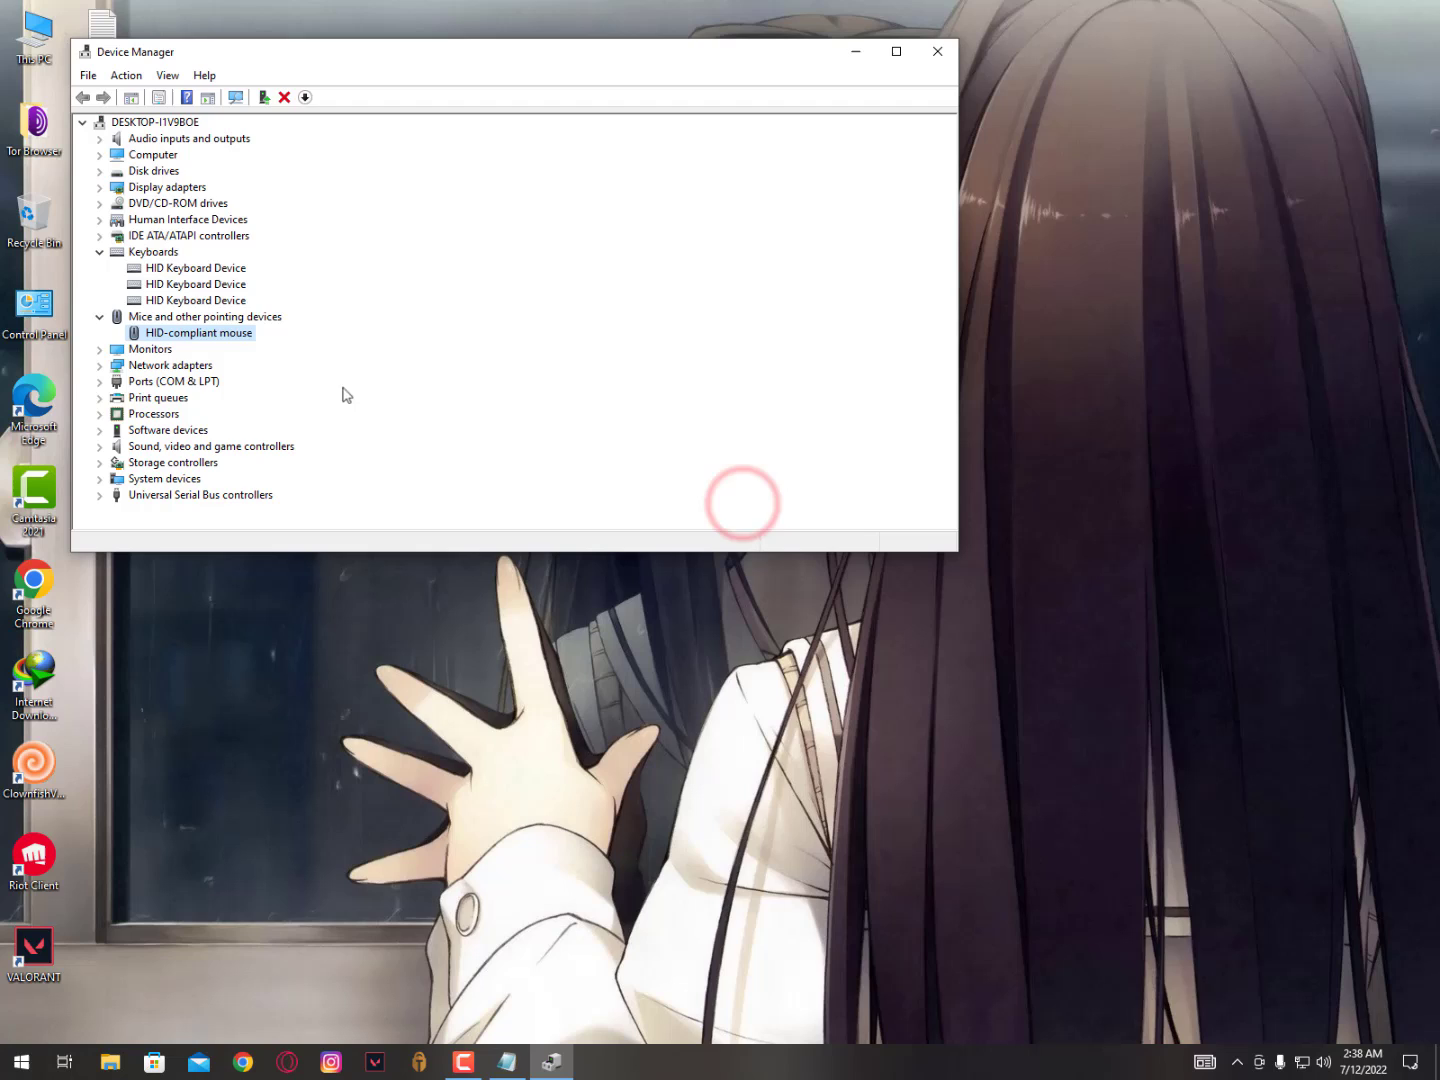
pyautogui.click(198, 284)
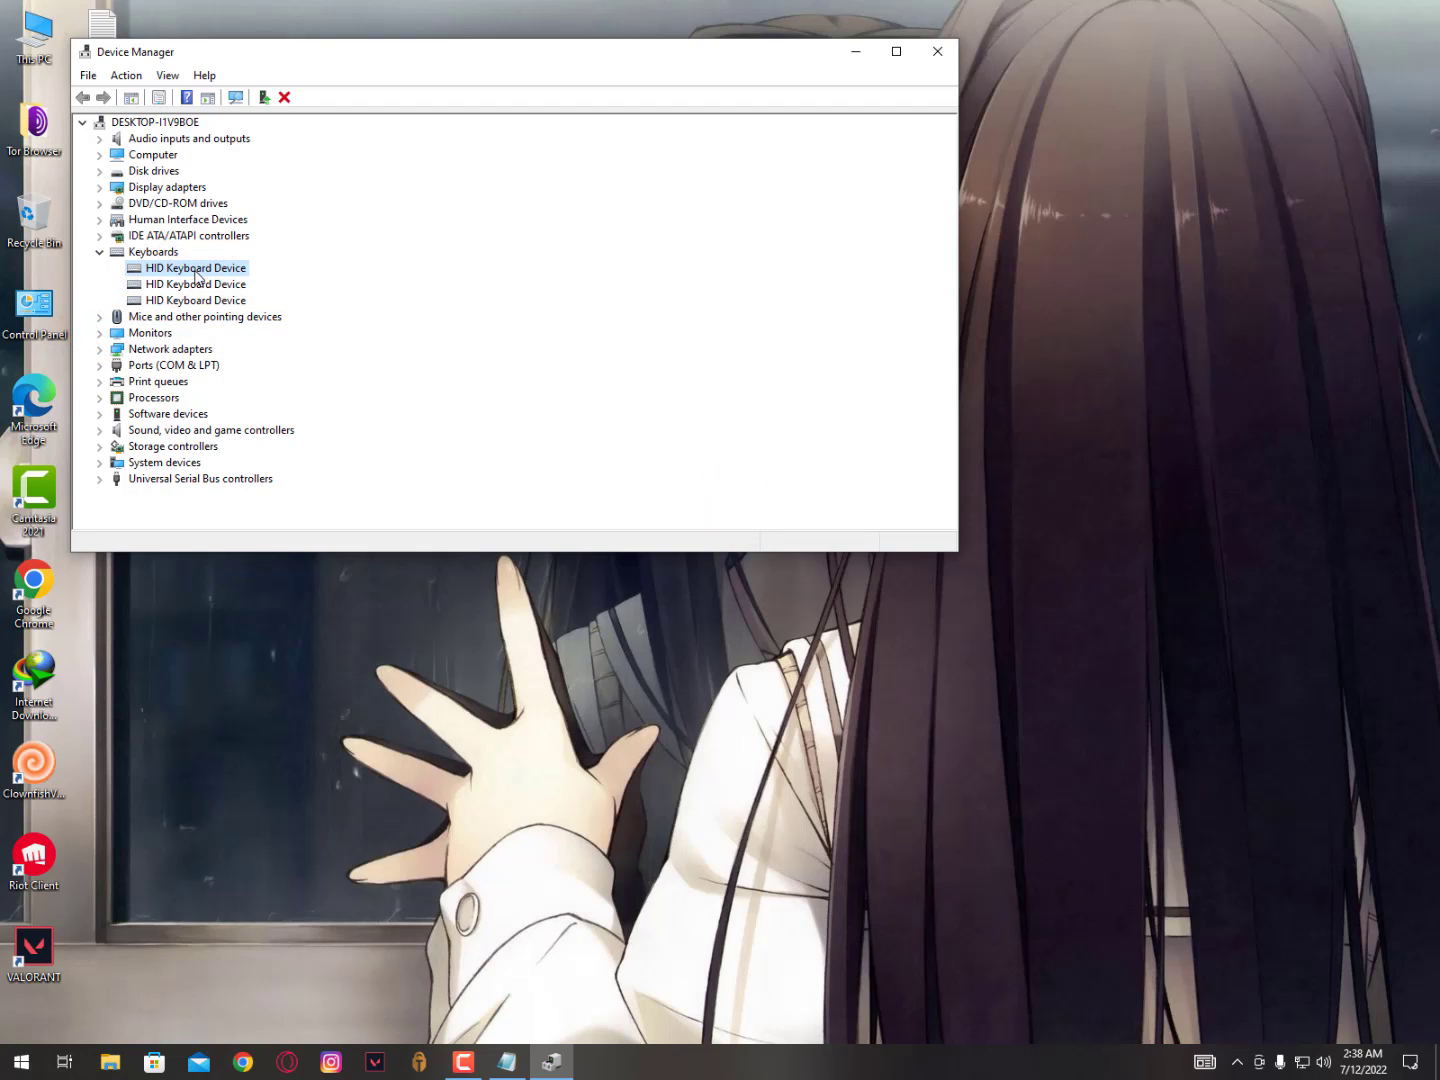
# Uninstall all three HID Keyboard Devices, confirming each removal
pyautogui.rightClick(198, 268)
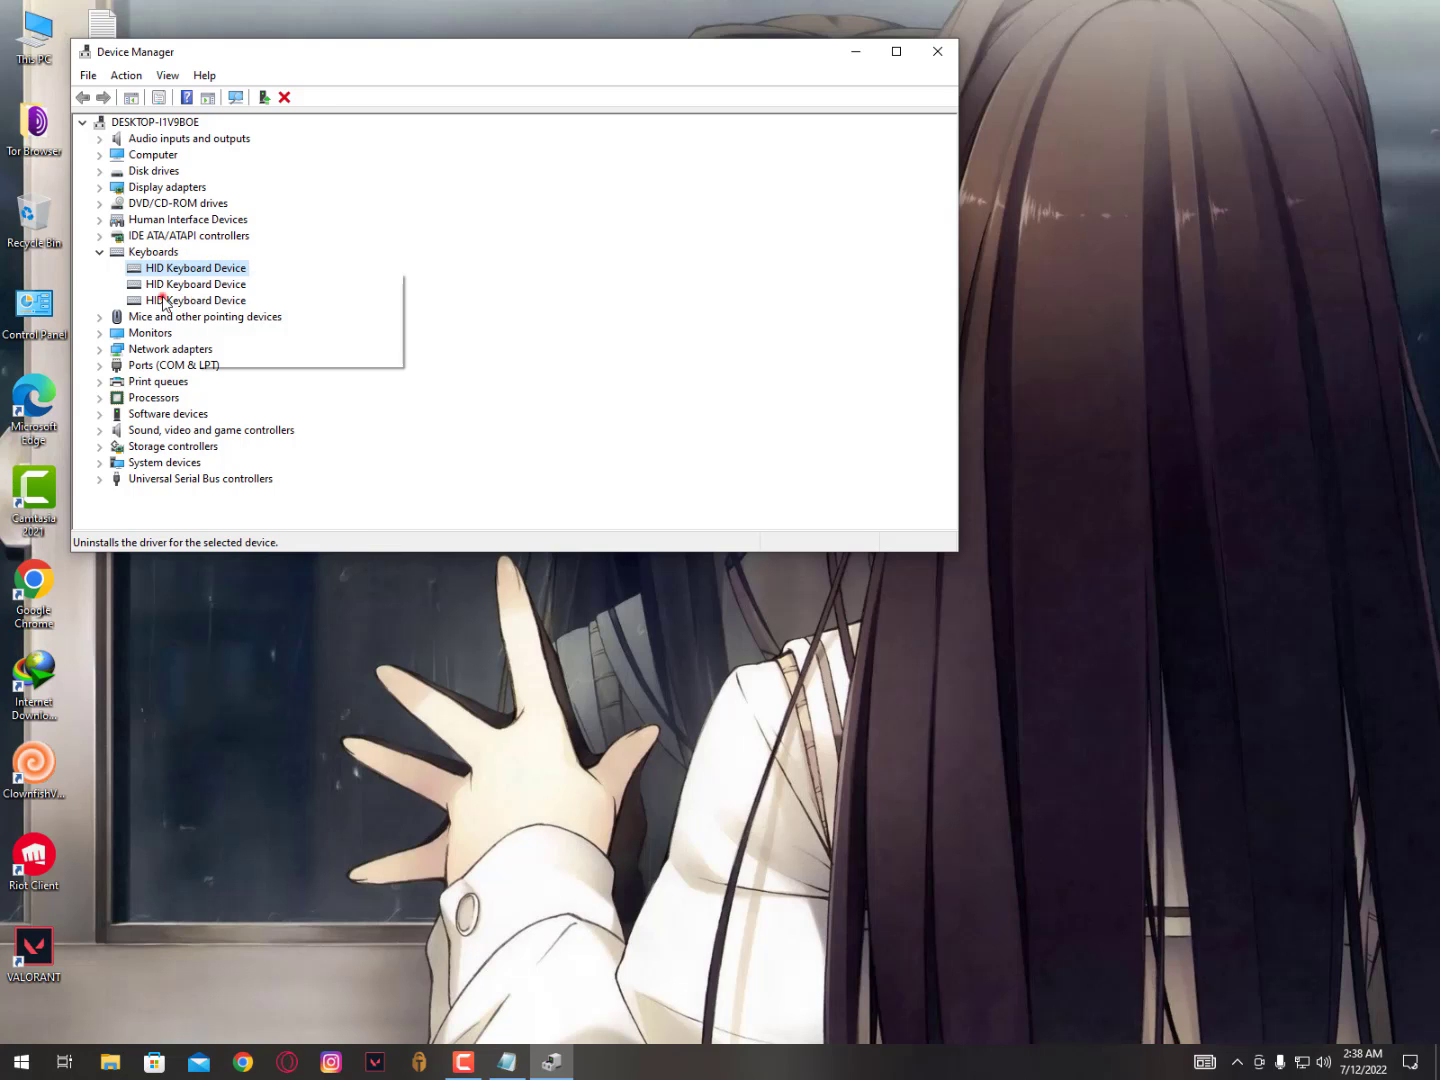
pyautogui.click(284, 96)
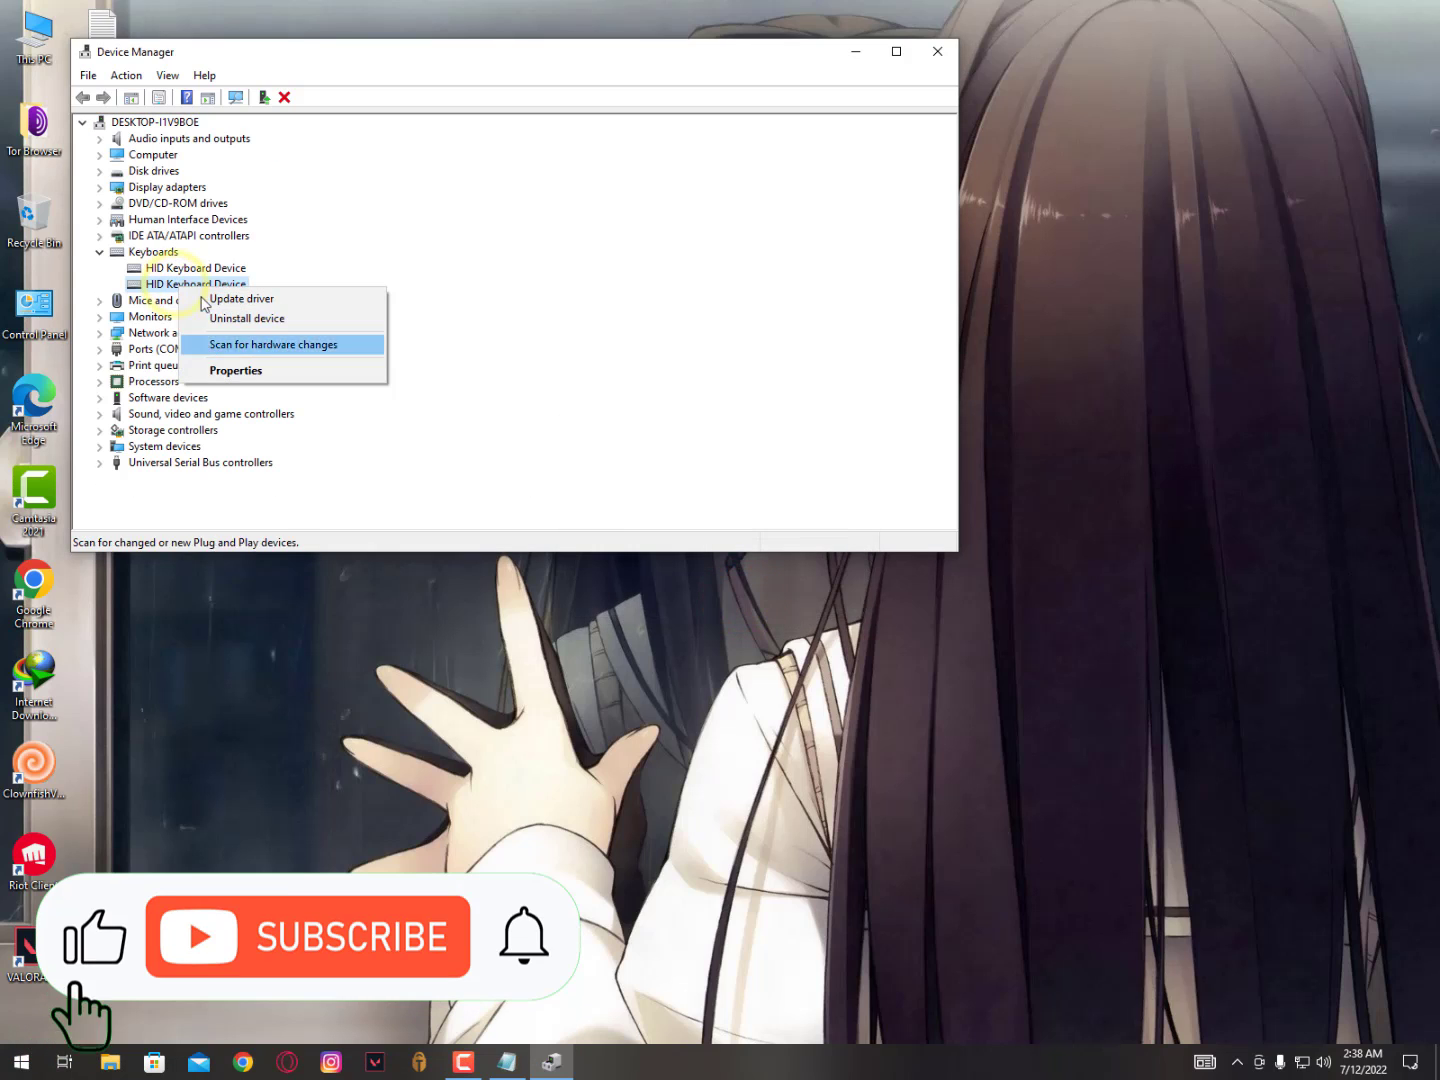
pyautogui.click(246, 318)
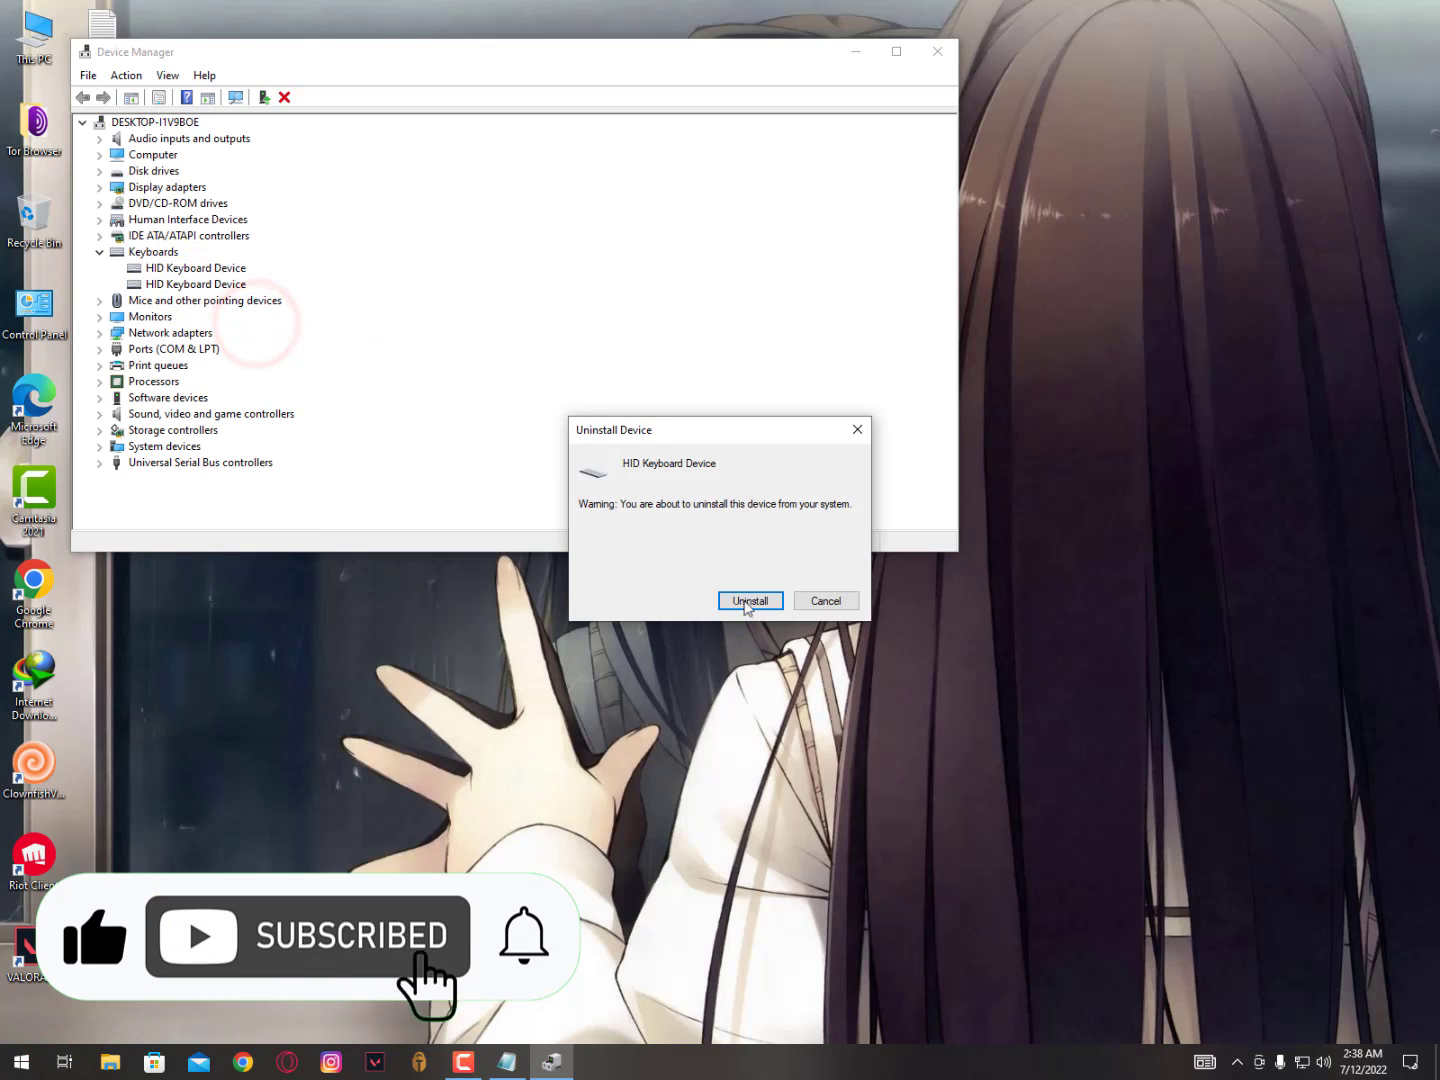
pyautogui.click(748, 600)
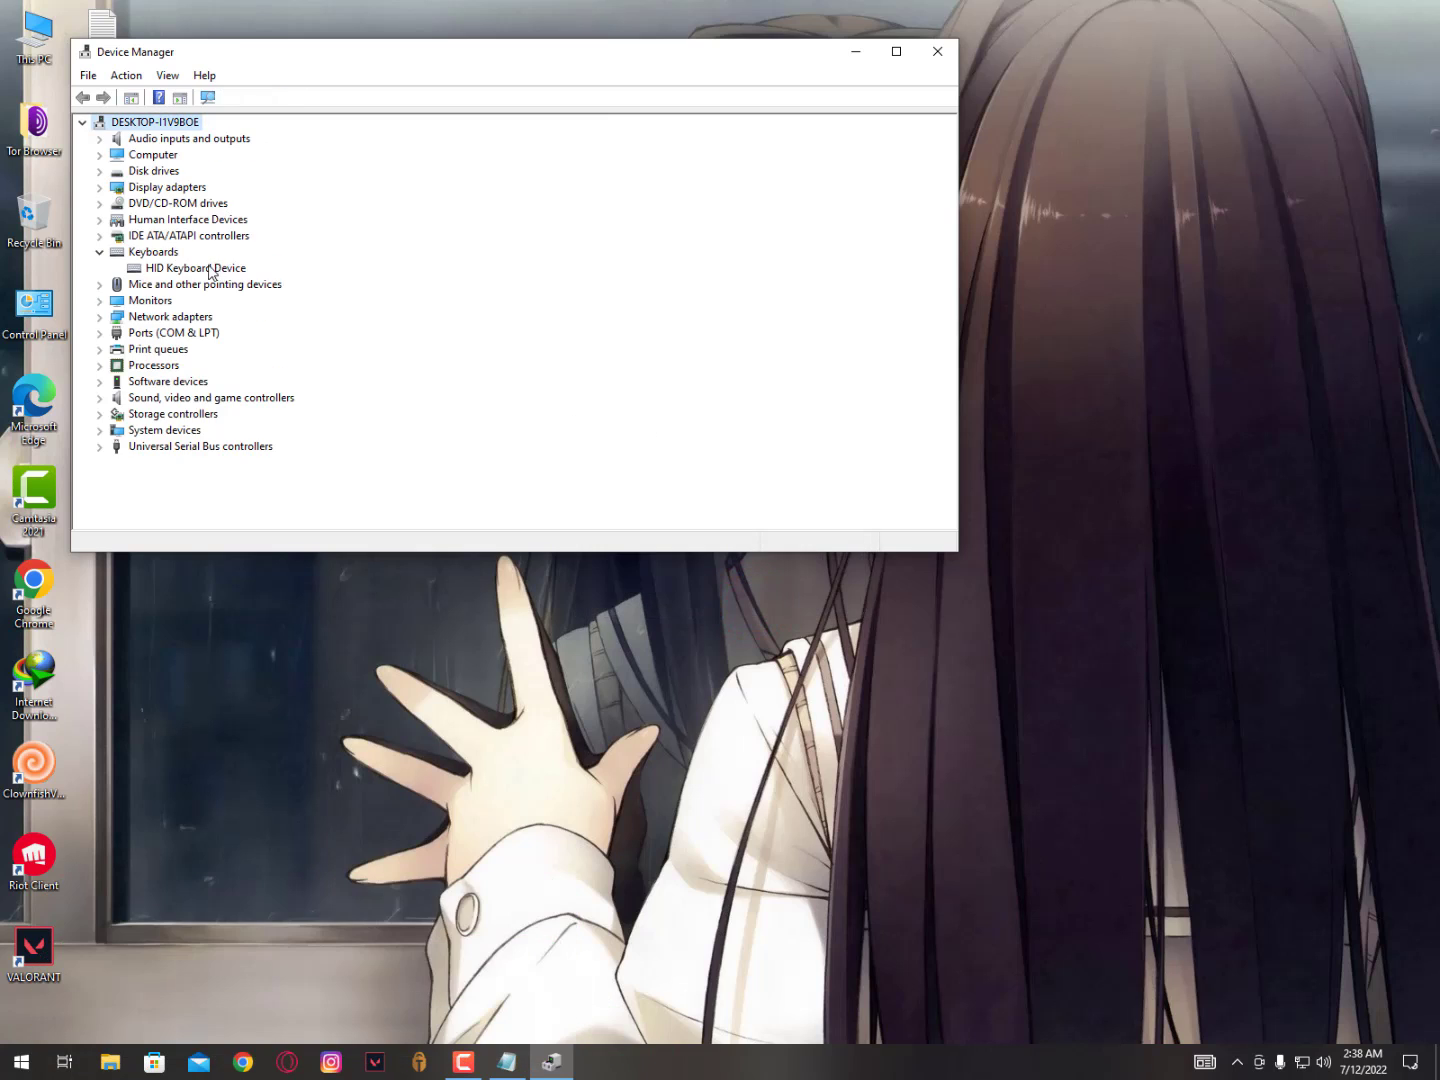
pyautogui.click(748, 600)
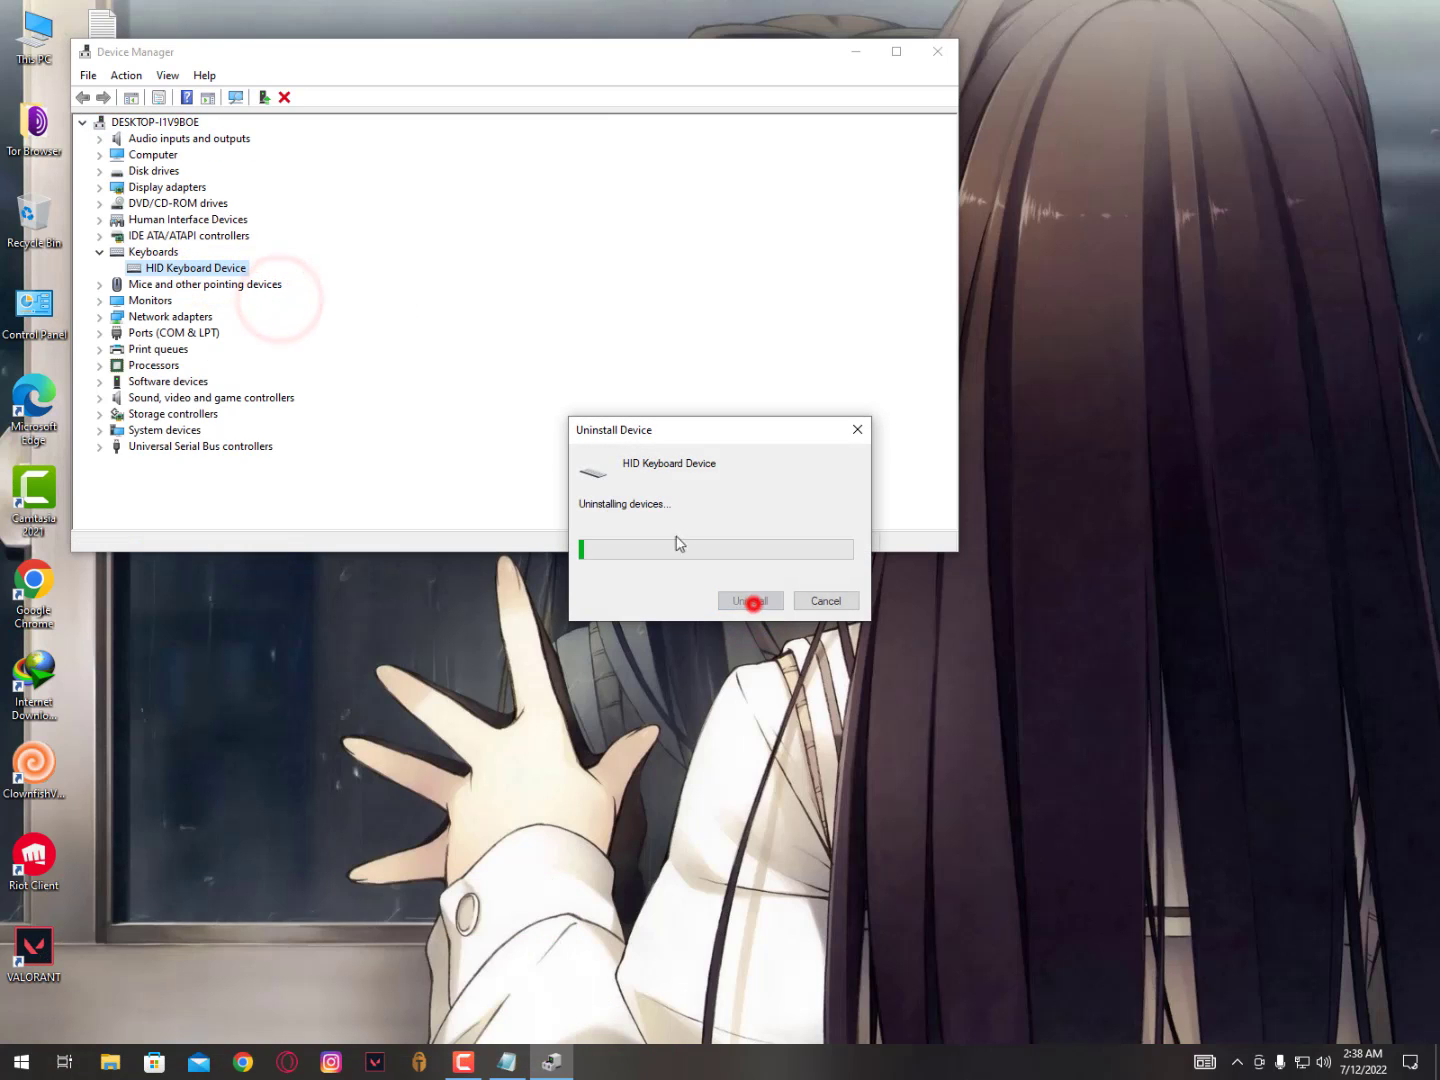
pyautogui.click(748, 600)
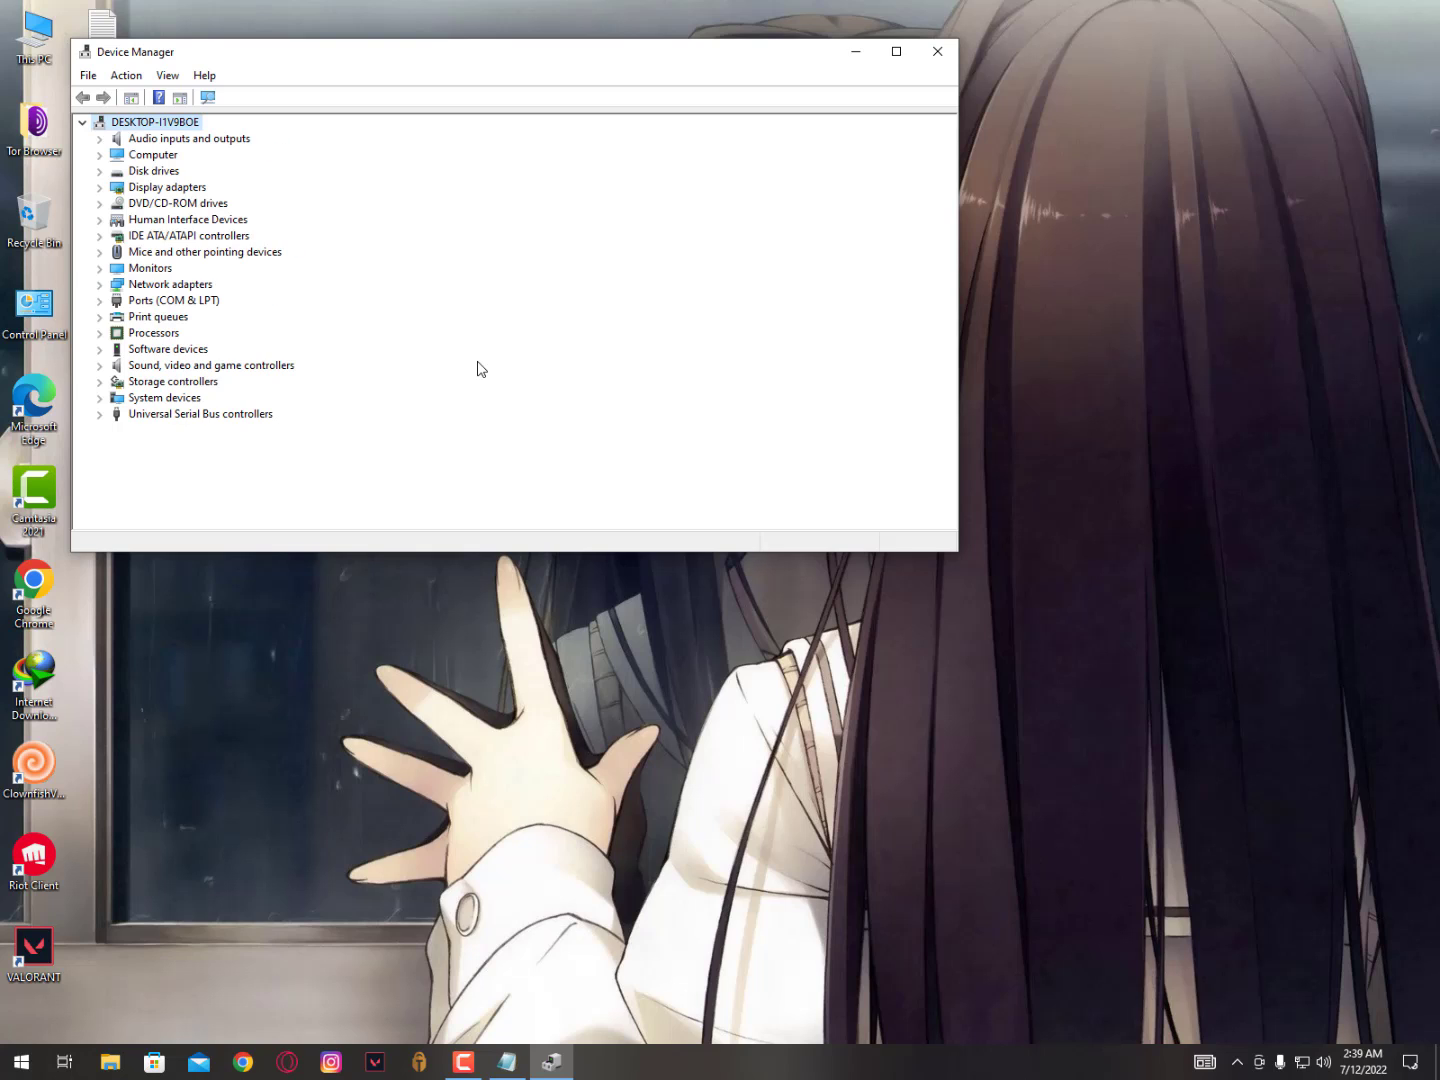
# Scan for hardware changes so the keyboards reinstall, then return to the test note
pyautogui.click(100, 252)
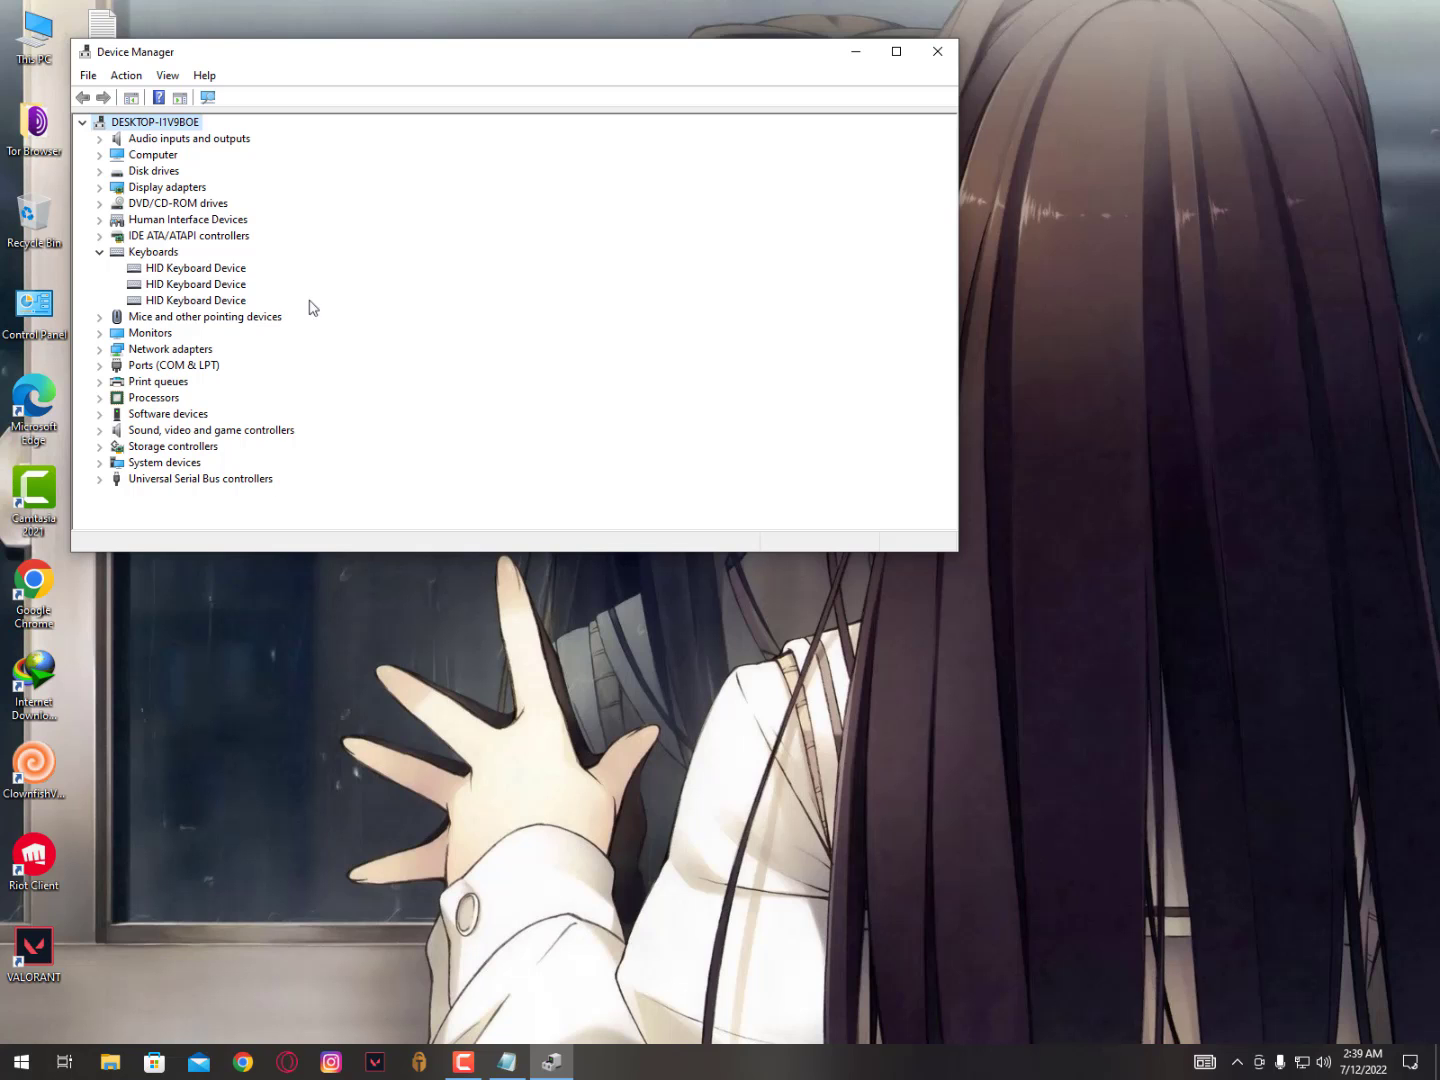
pyautogui.click(936, 52)
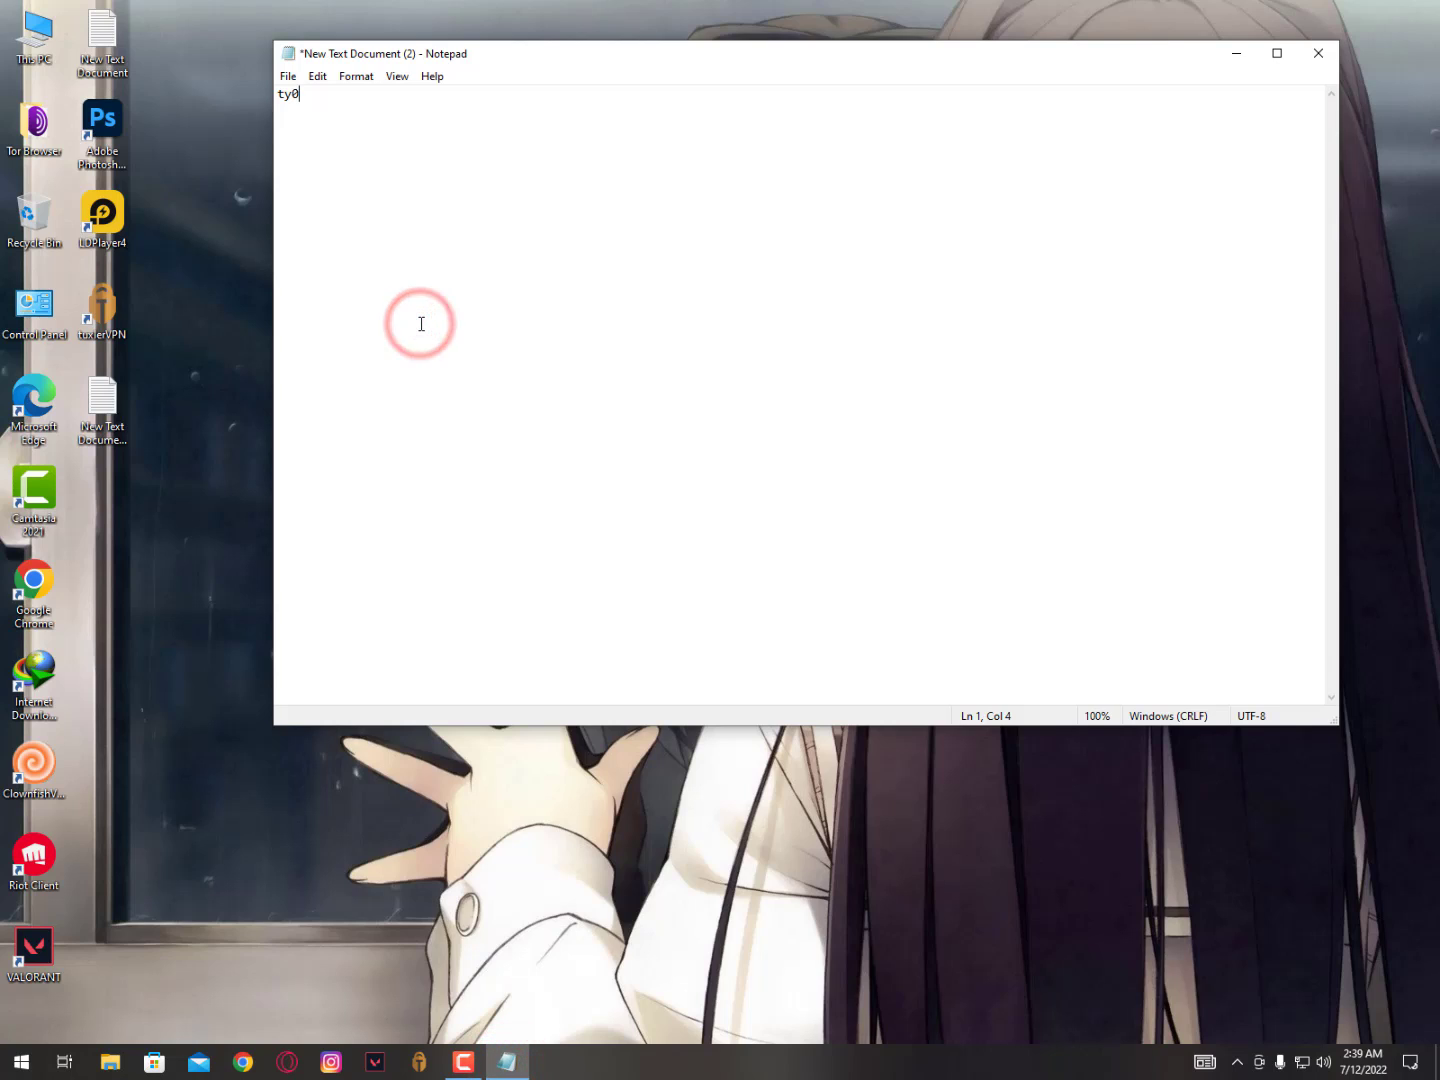
# Type 'ty0090', '763', 'Aaaassd' to confirm keys work, then close the note to the save prompt
pyautogui.write('ty0090')
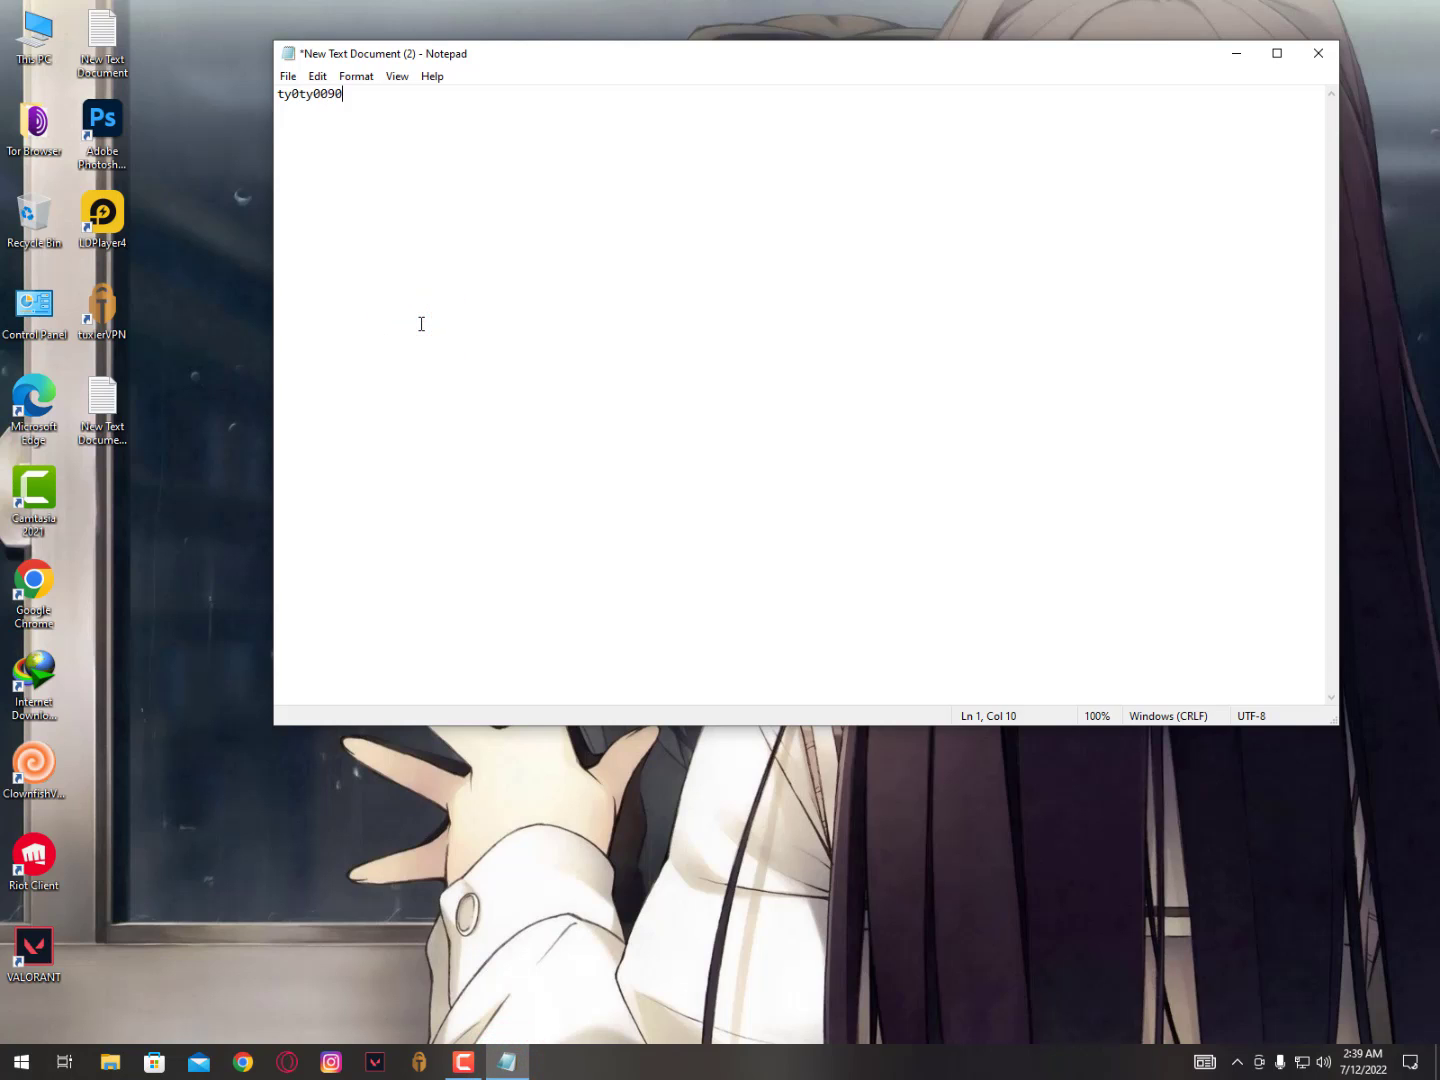
pyautogui.write('763')
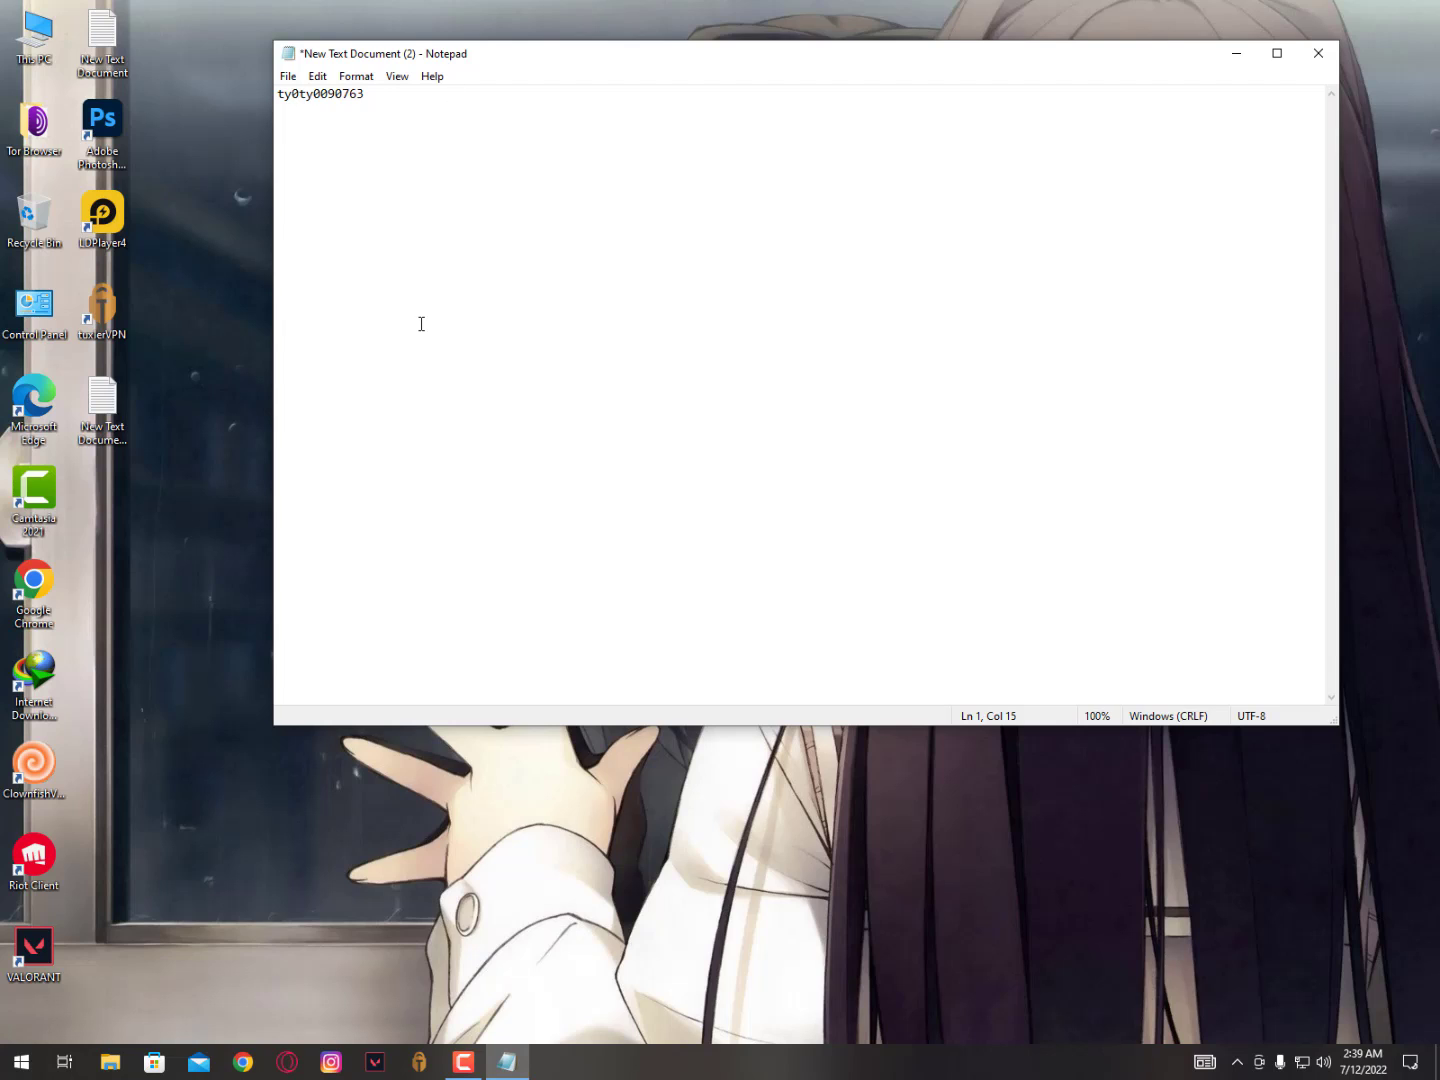
pyautogui.write('Aaaassd')
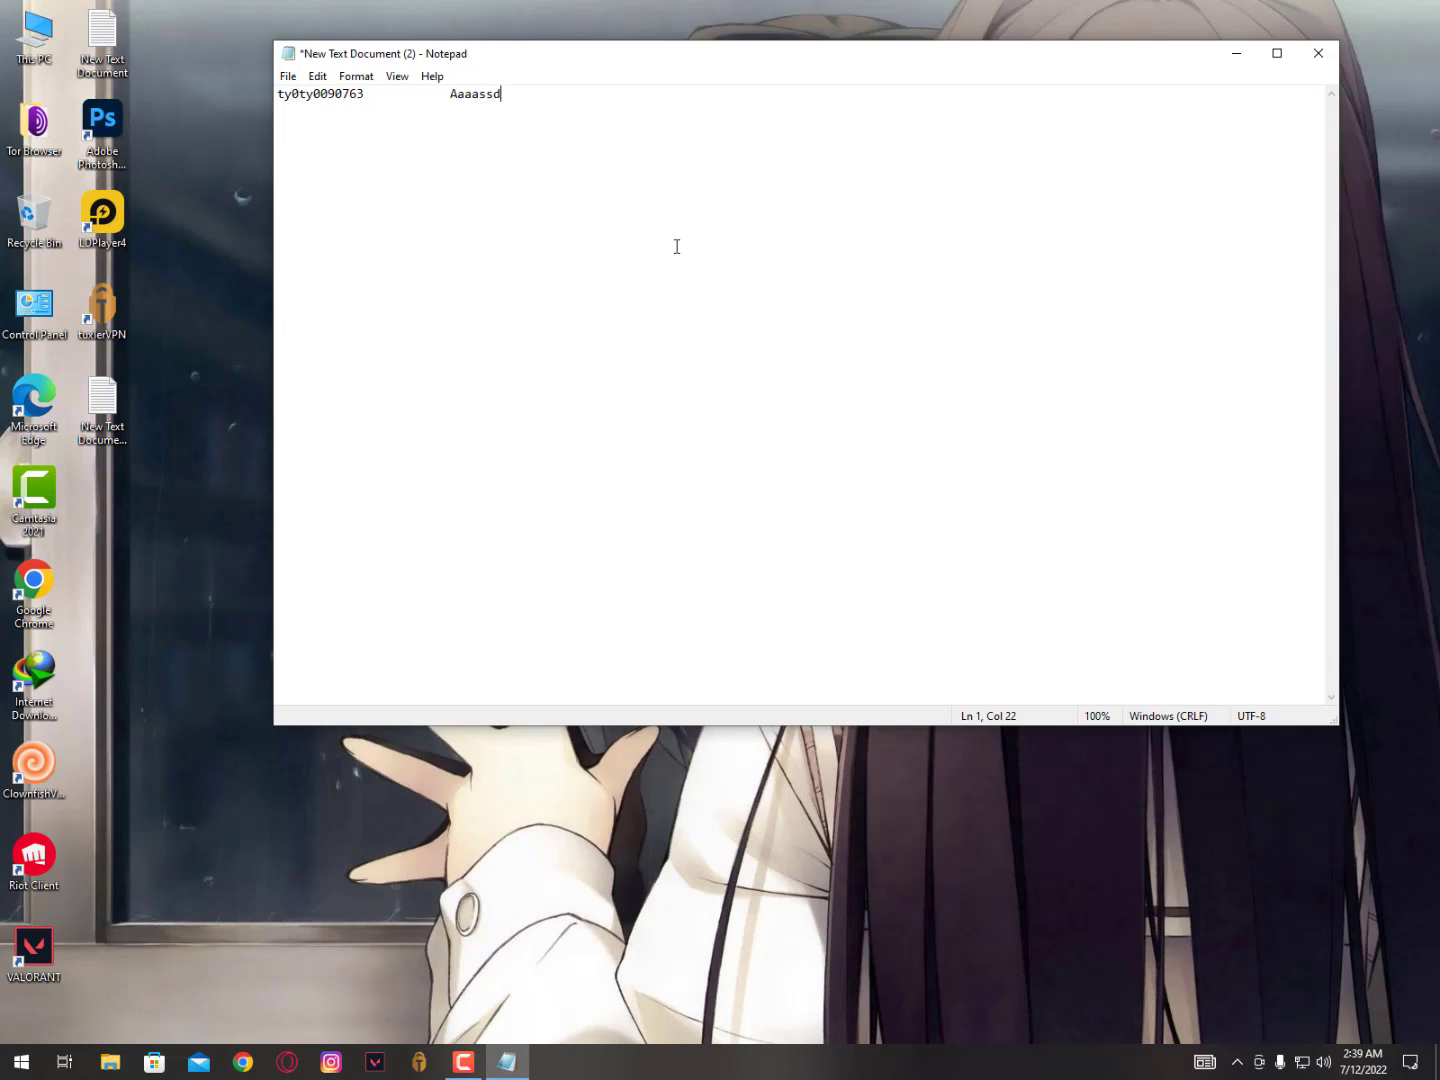
pyautogui.click(1318, 52)
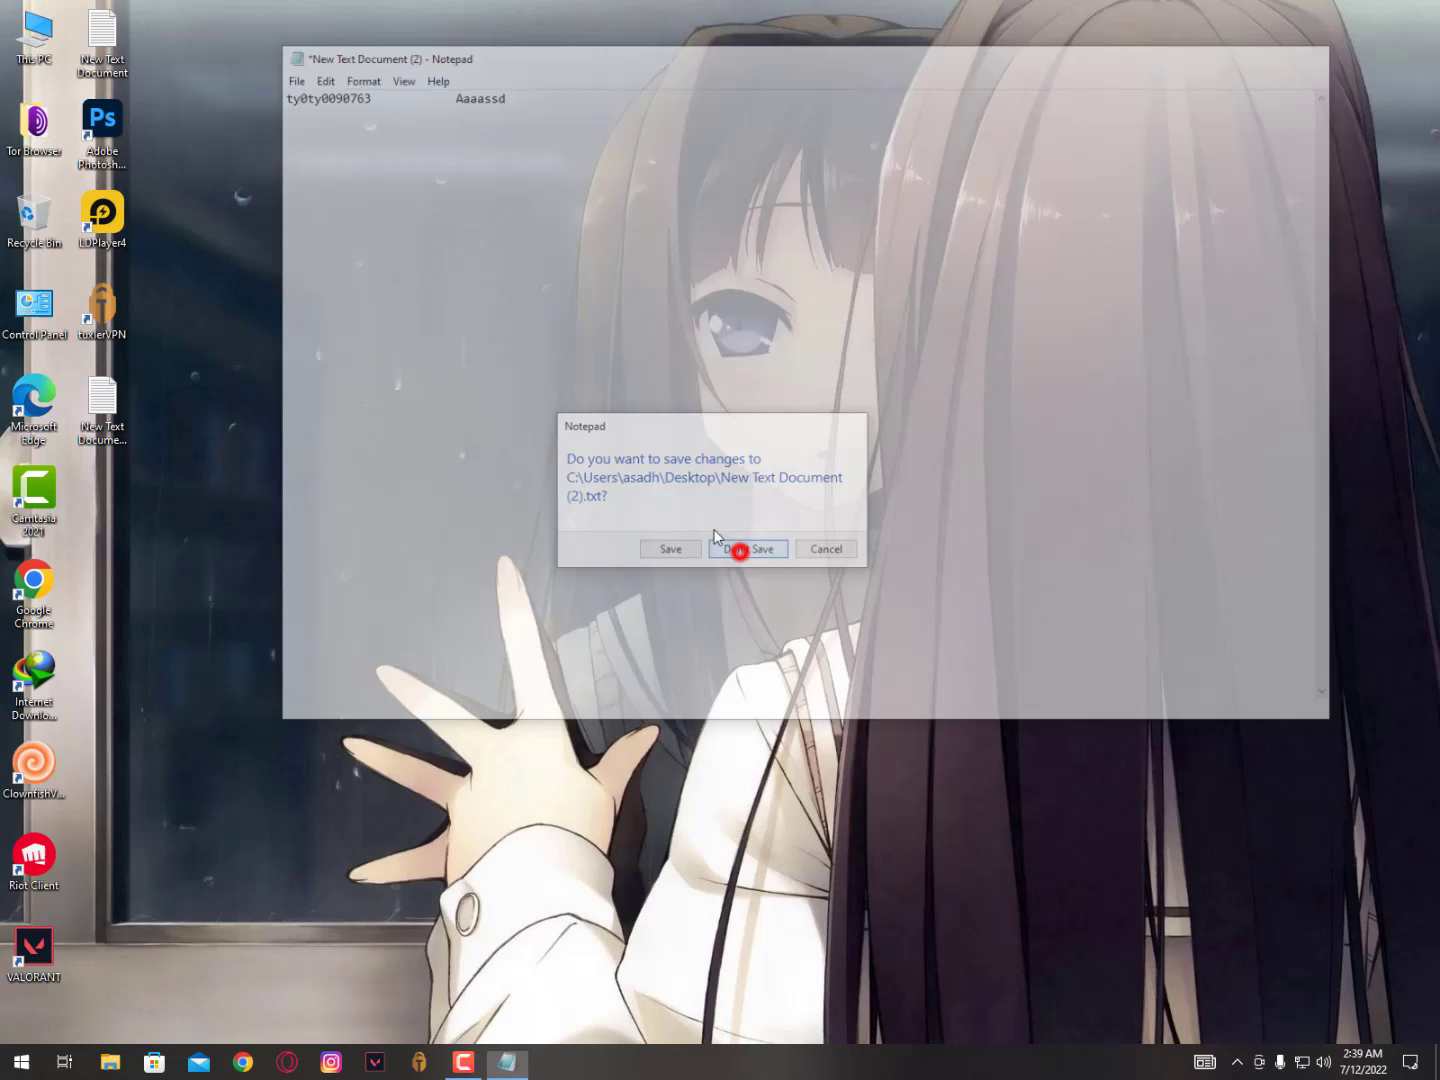
# Discard the test note without saving and show the hidden notification-area icons
pyautogui.click(748, 548)
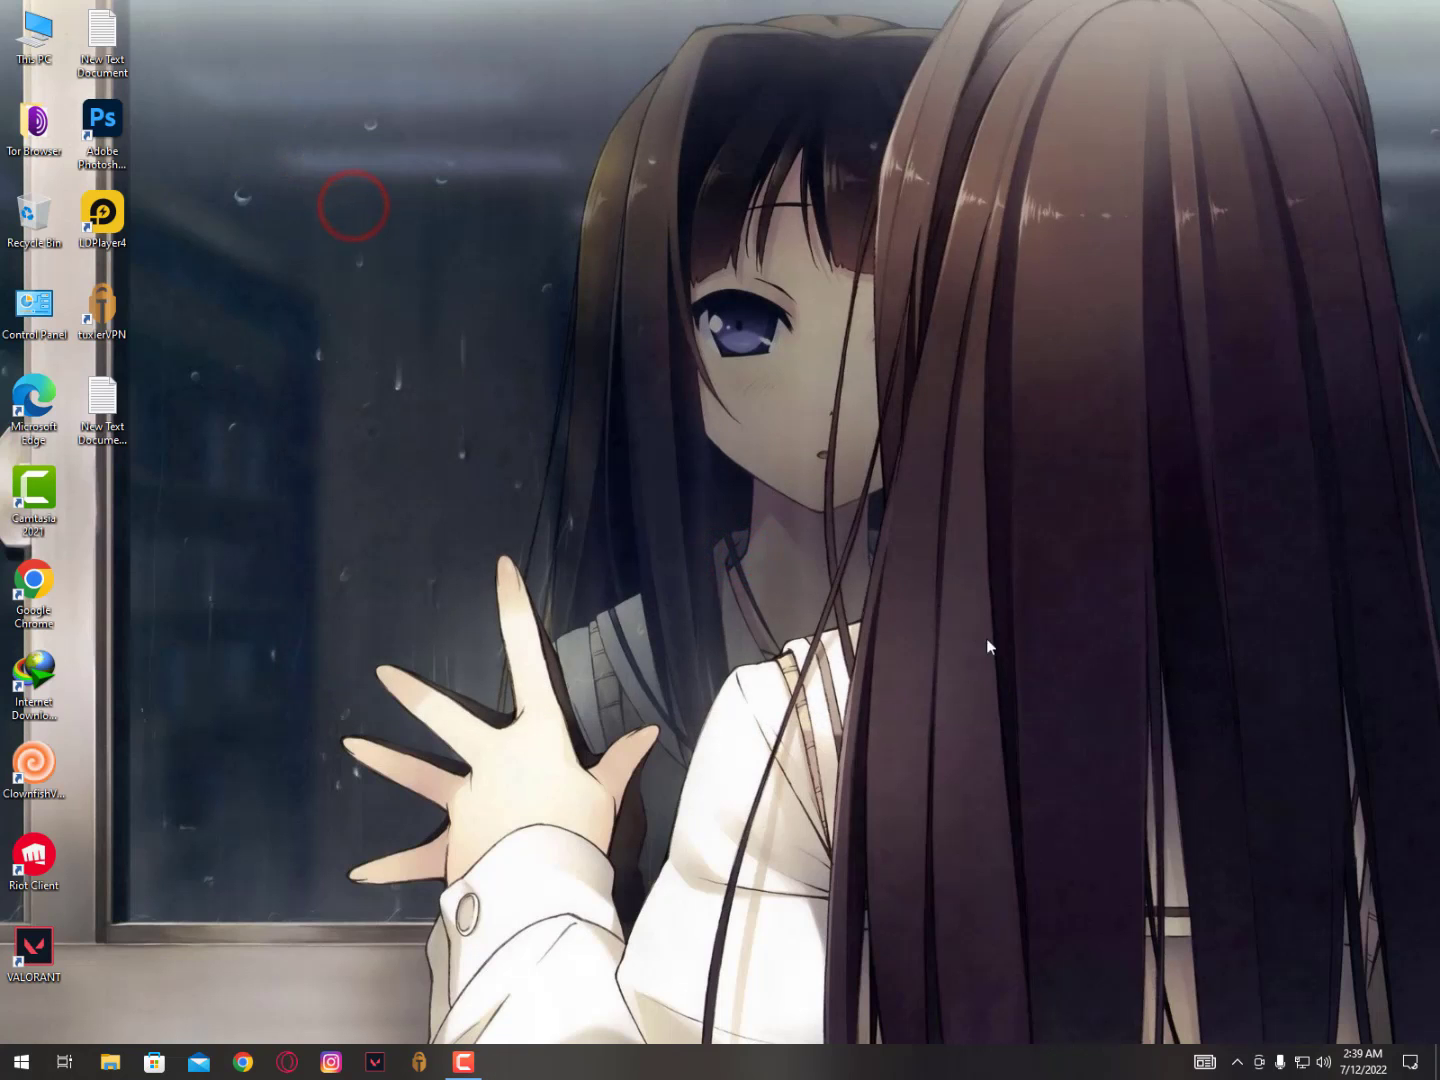
pyautogui.moveTo(1218, 1022)
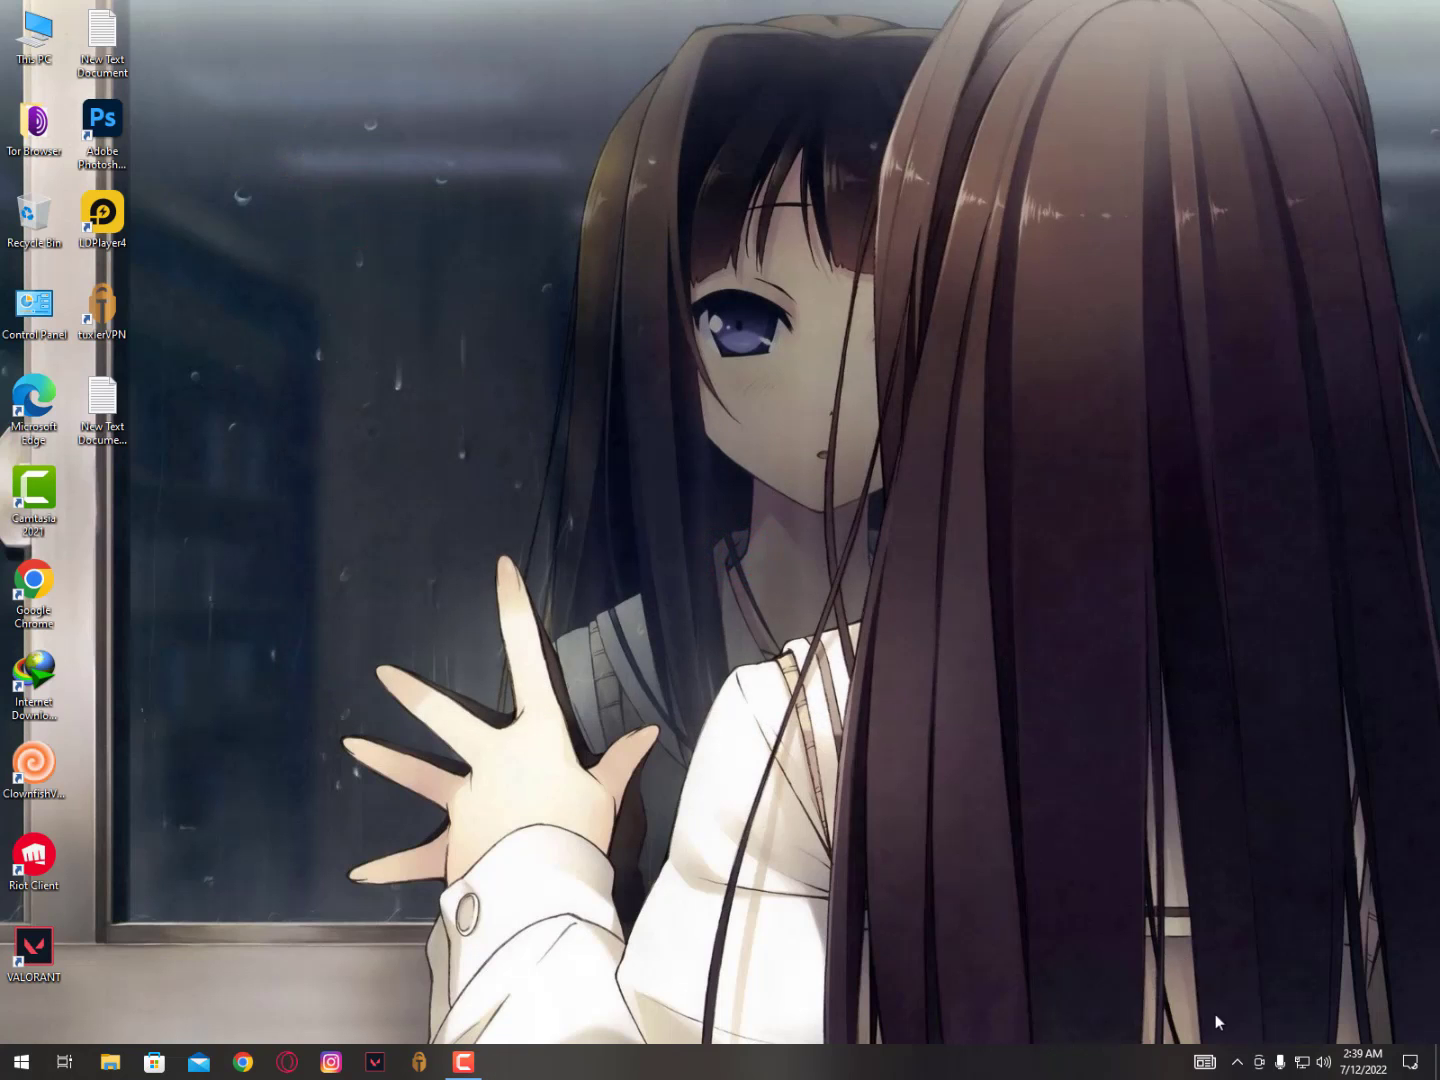
pyautogui.click(1238, 1062)
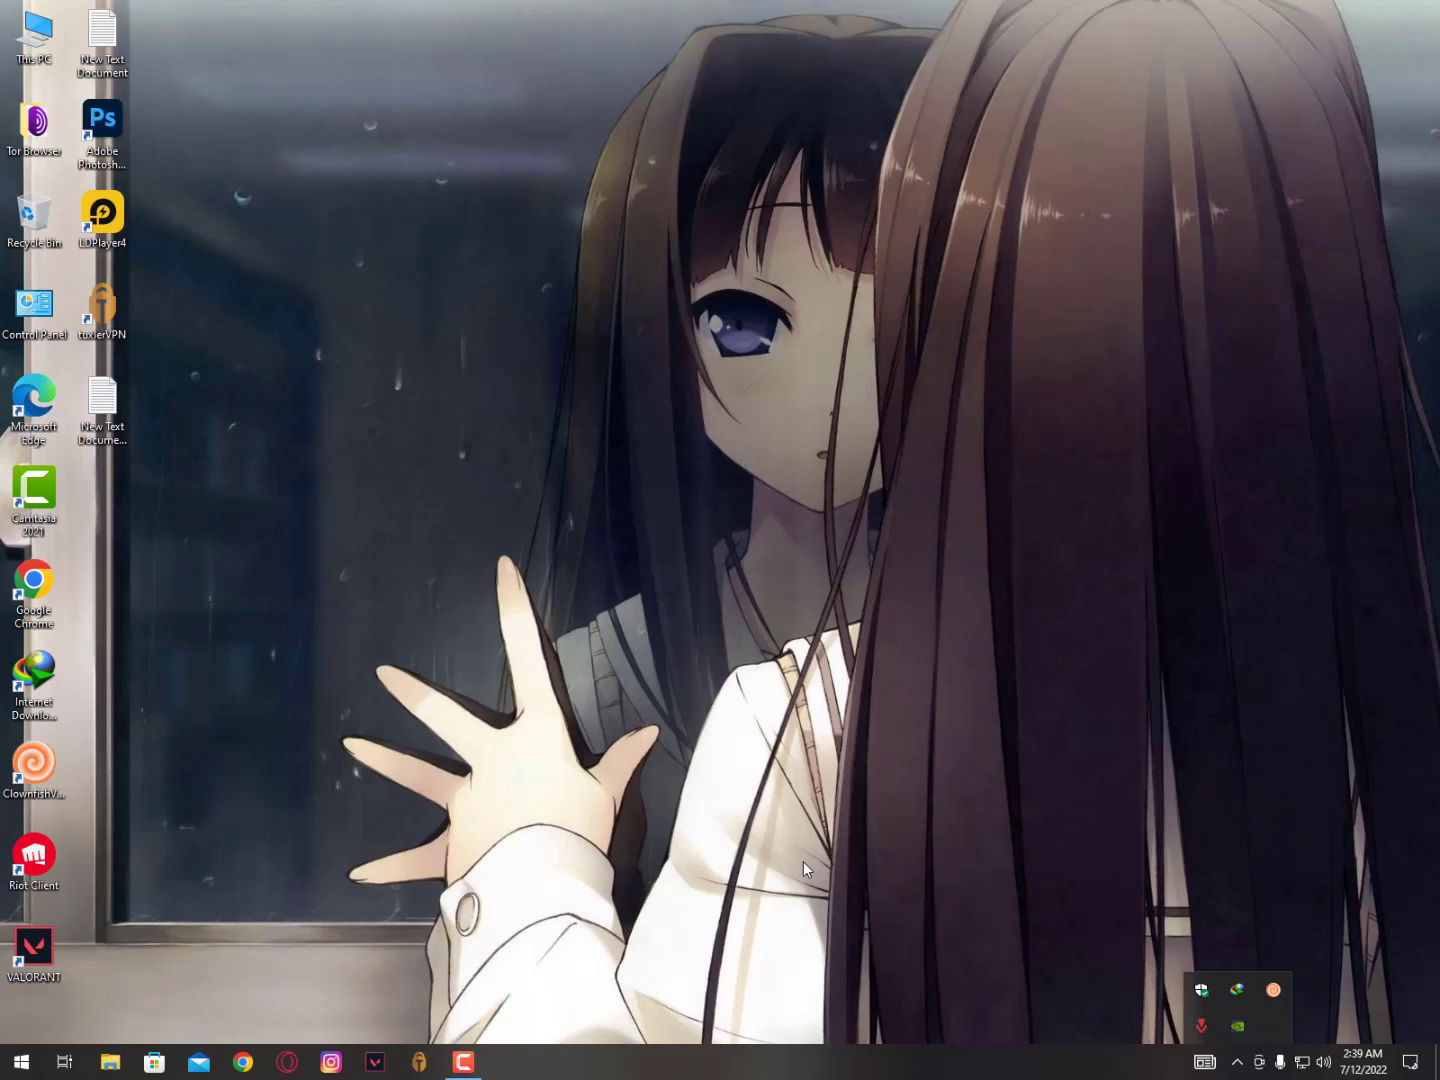
pyautogui.click(1236, 1062)
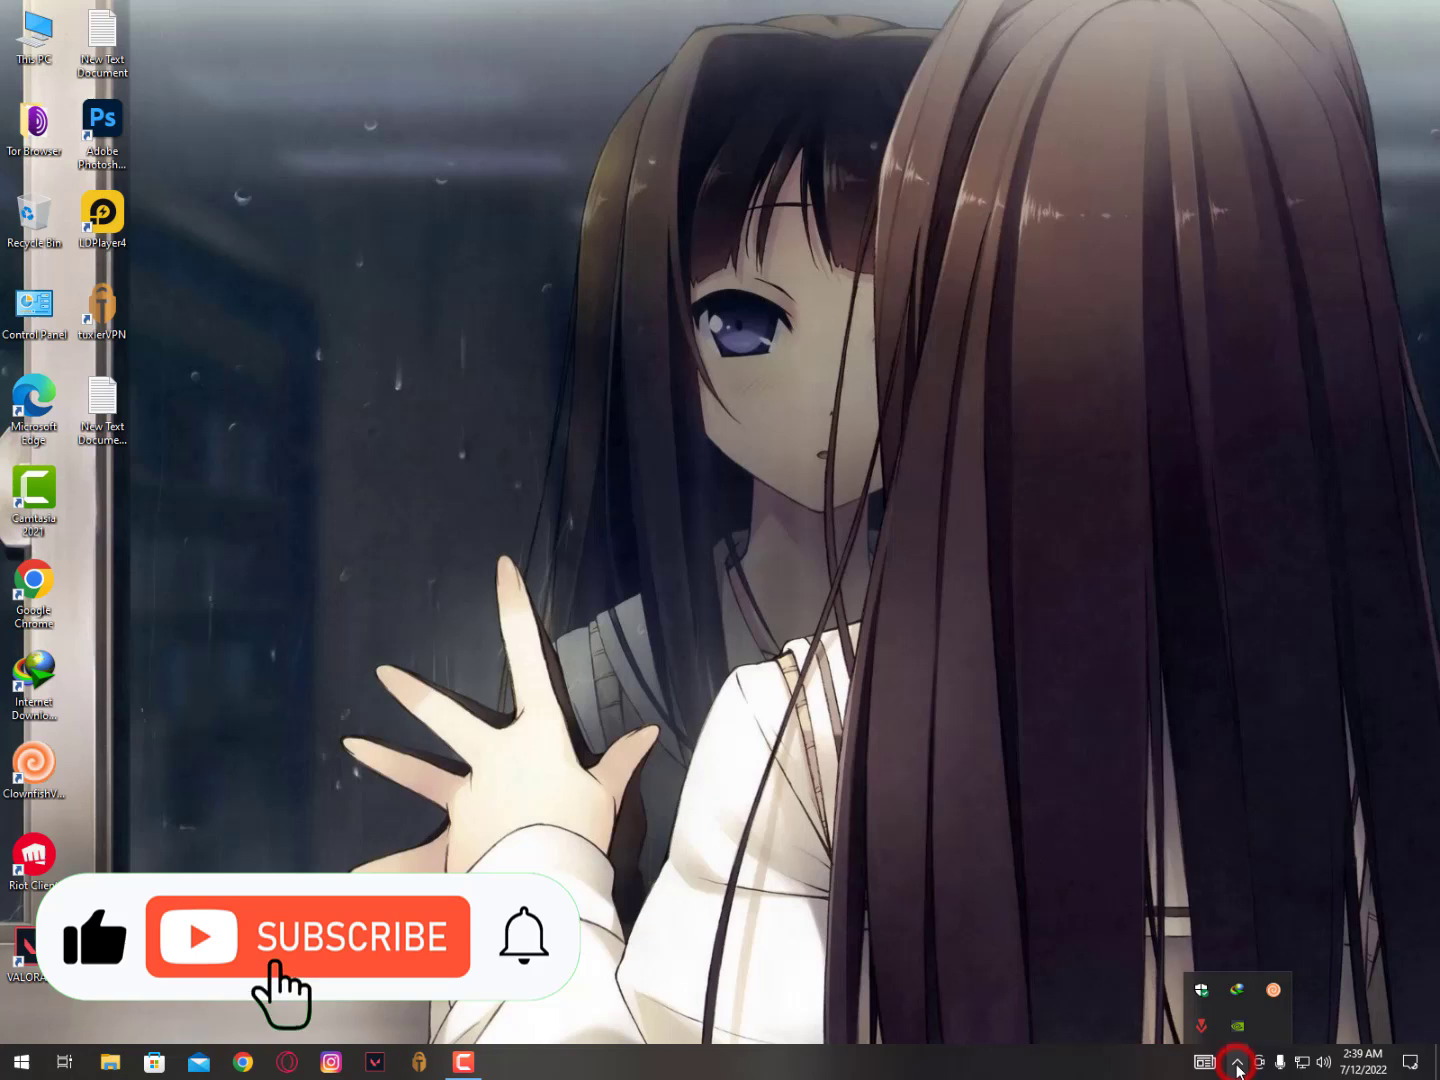